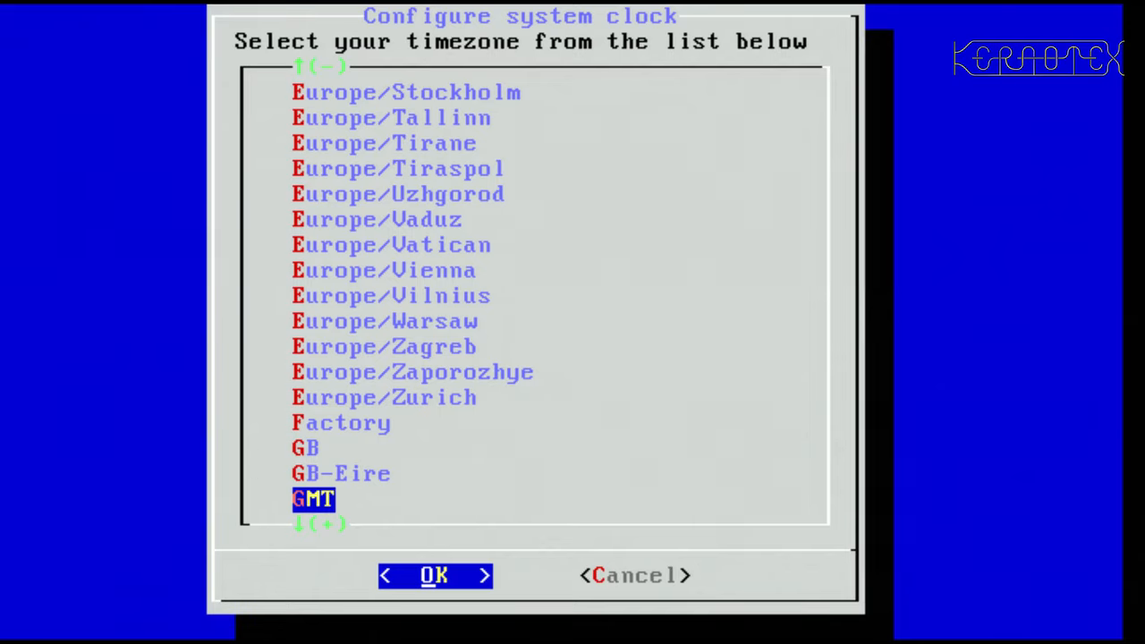
- Set the timezone to Europe/London and confirm it
{"action": "key", "text": "Up"}
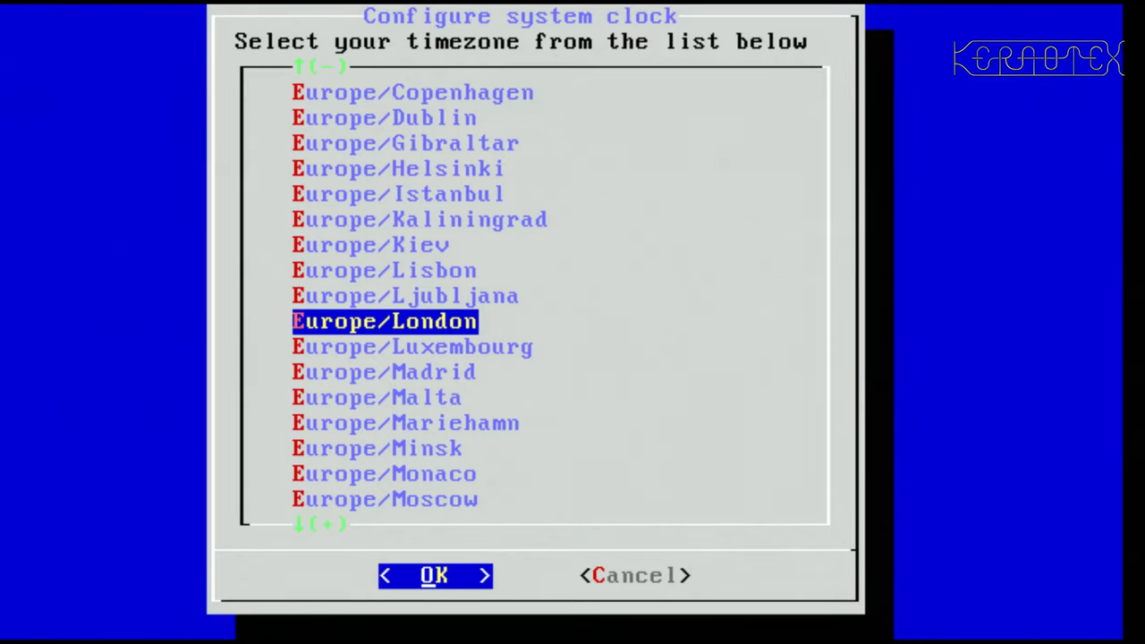
{"action": "left_click", "coordinate": [434, 576]}
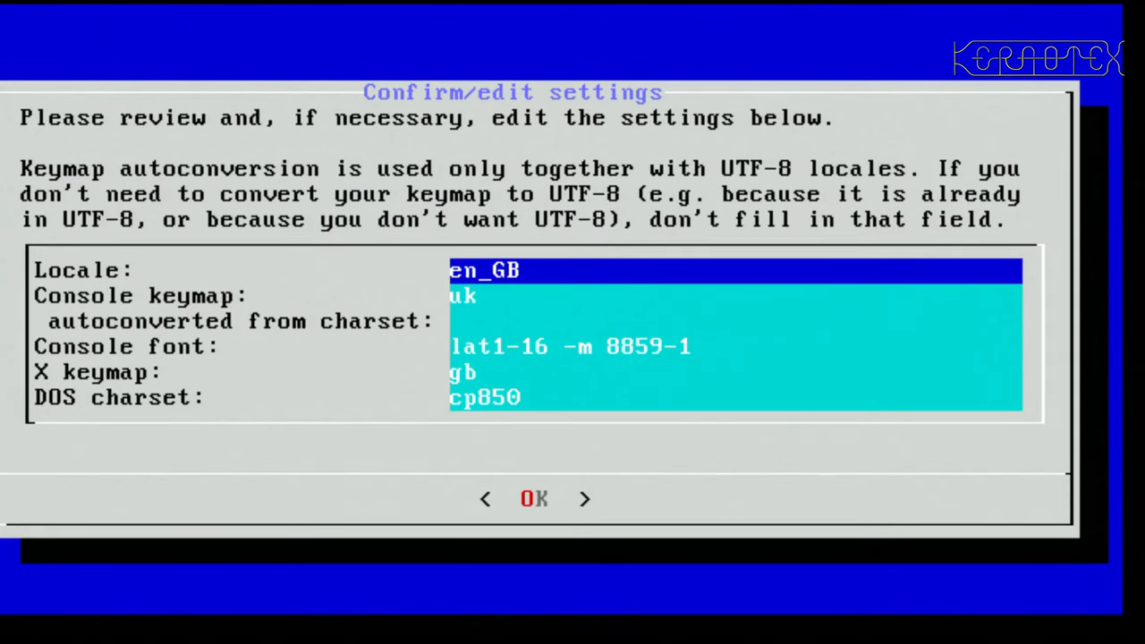
- Accept the en_GB locale and uk keymap settings and continue booting to the root prompt
{"action": "left_click", "coordinate": [533, 499]}
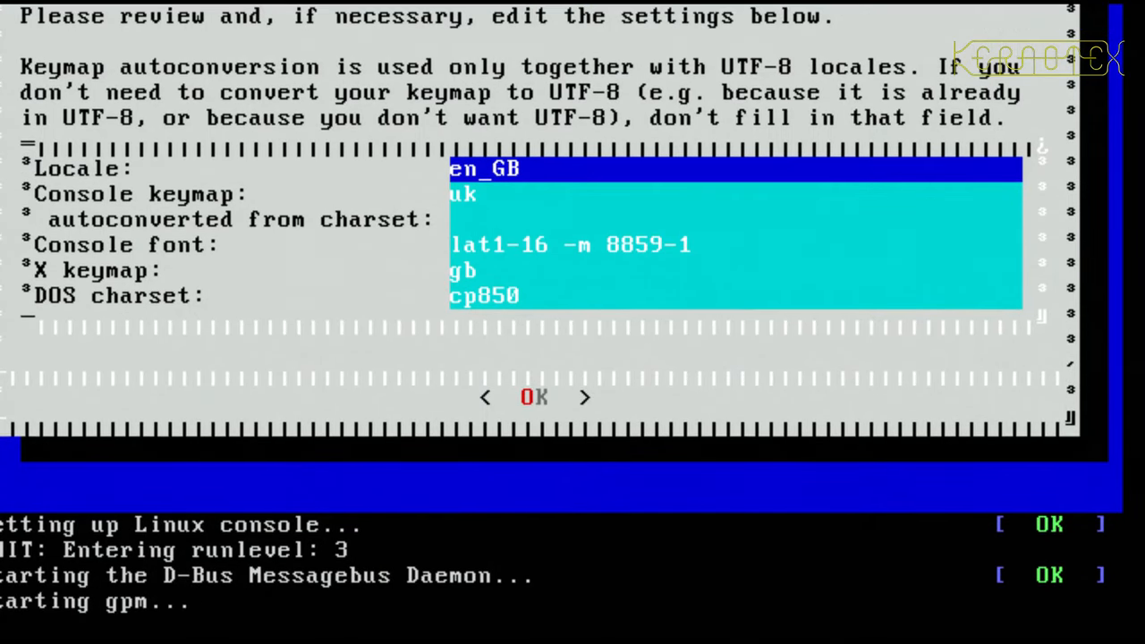
{"action": "left_click", "coordinate": [535, 397]}
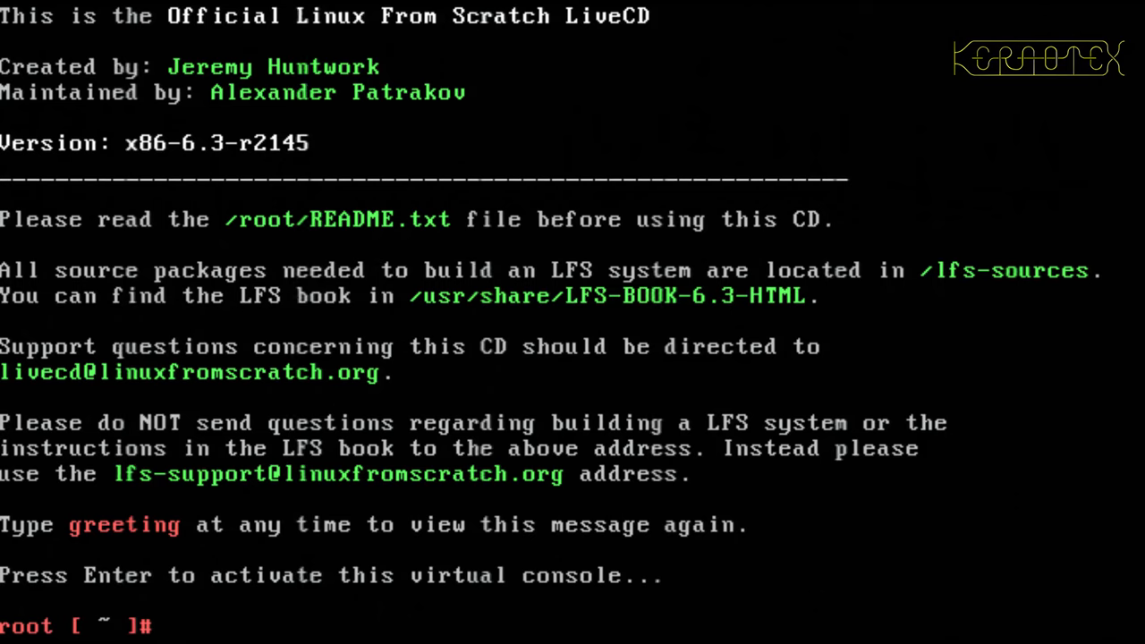
- List the partition table of /dev/hda with fdisk -l, showing hda1 through hda6
{"action": "type", "text": "fdisk -l"}
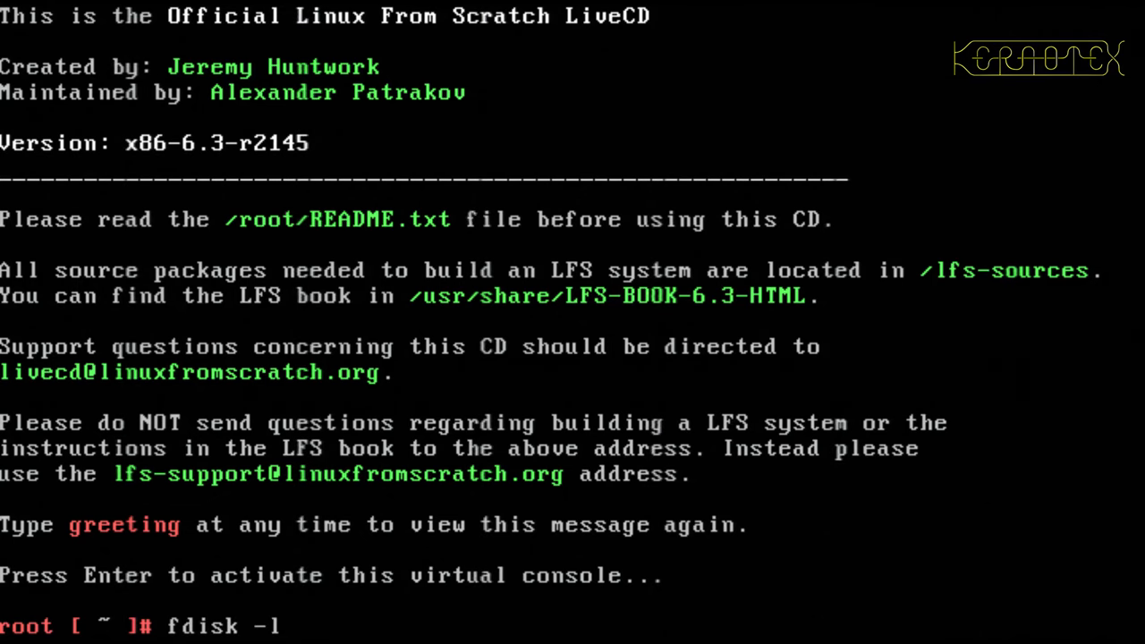
{"action": "type", "text": "/dev/hda"}
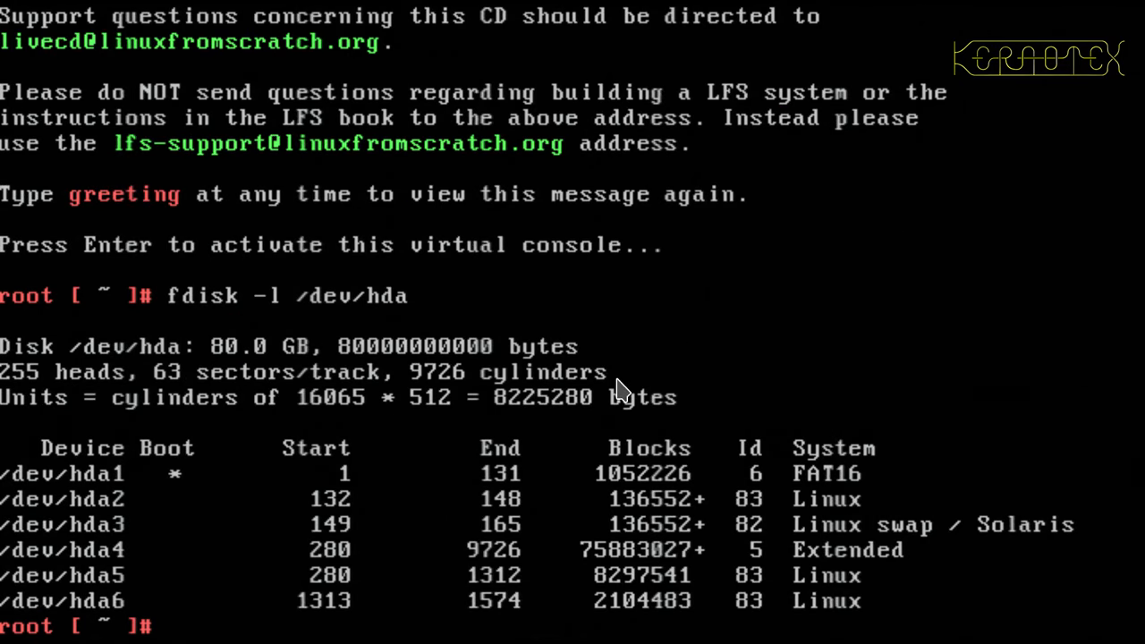
{"action": "mouse_move", "coordinate": [86, 486]}
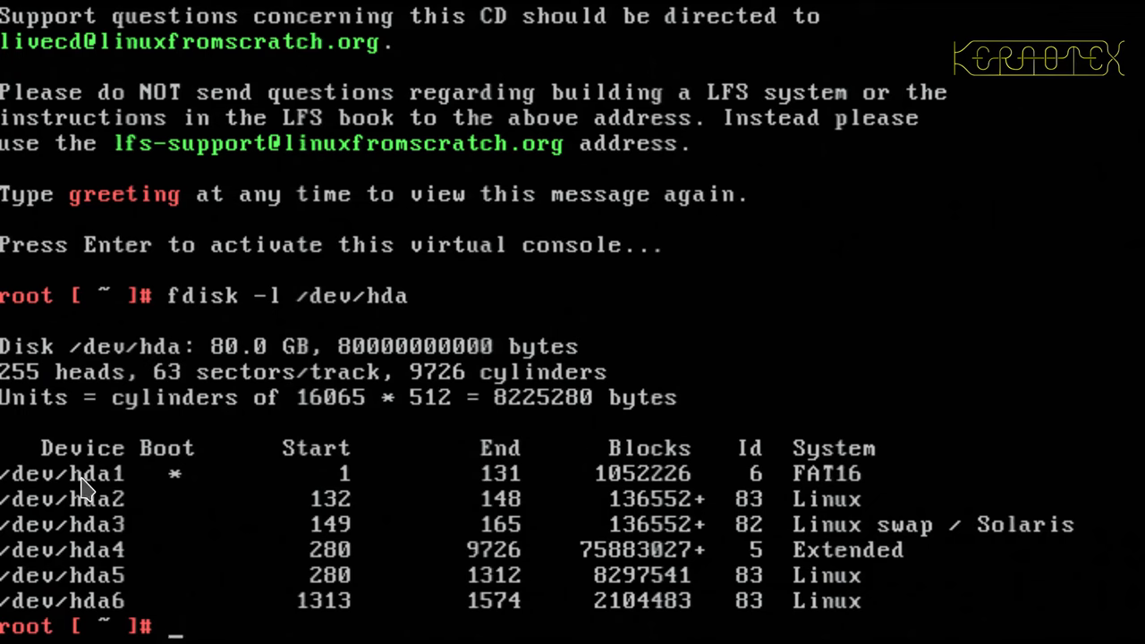
{"action": "mouse_move", "coordinate": [855, 486]}
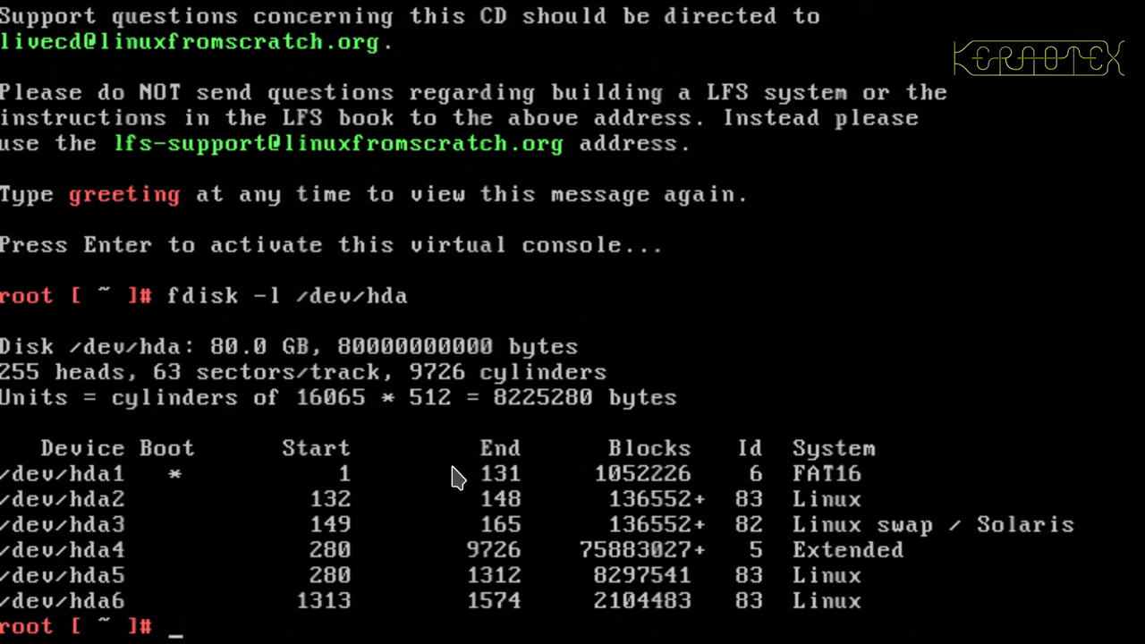
{"action": "mouse_move", "coordinate": [383, 501]}
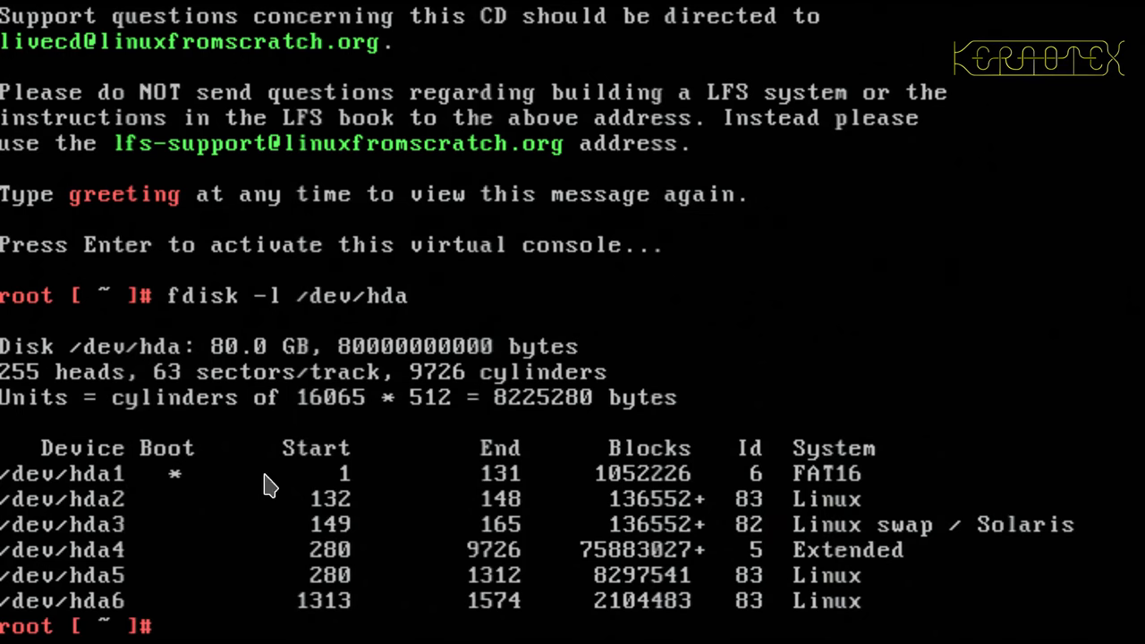
{"action": "mouse_move", "coordinate": [272, 484]}
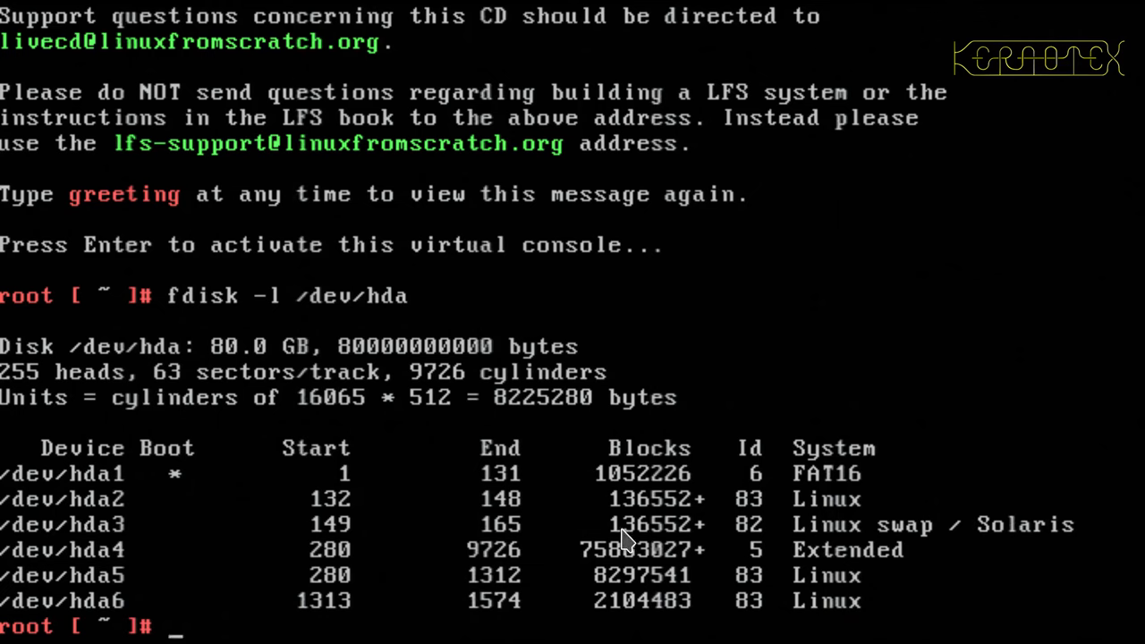
{"action": "mouse_move", "coordinate": [640, 537]}
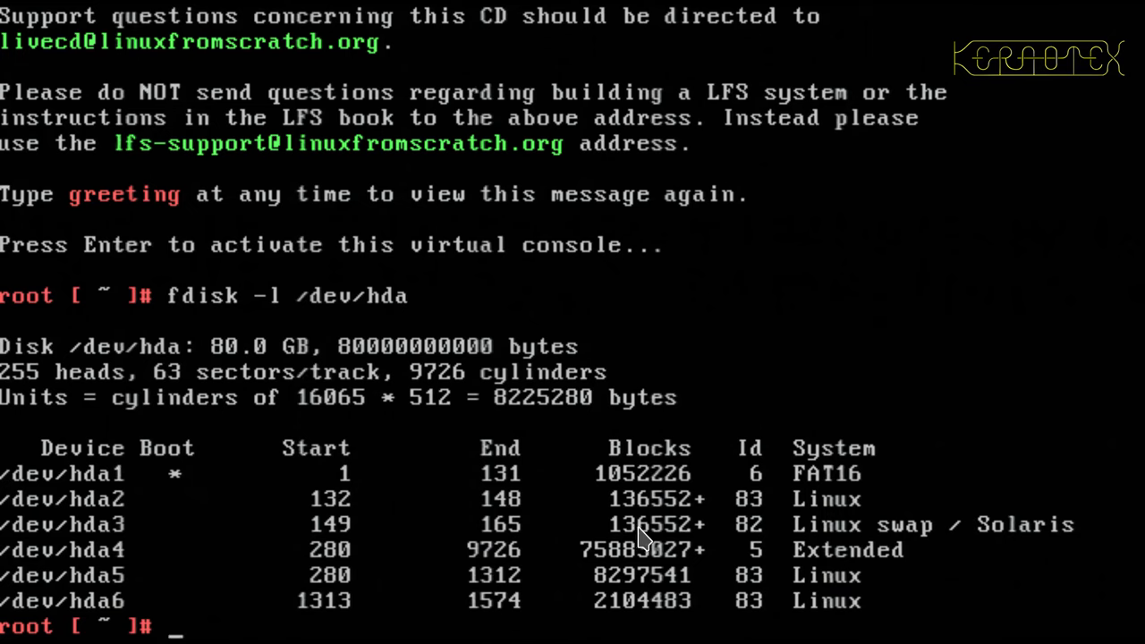
{"action": "mouse_move", "coordinate": [628, 536]}
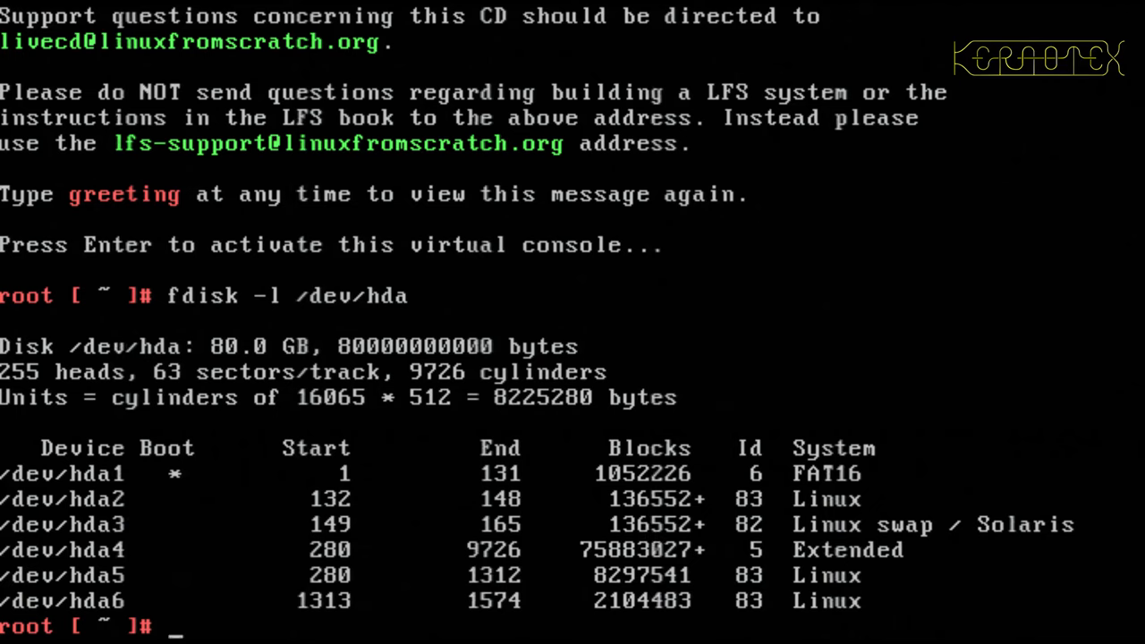
{"action": "mouse_move", "coordinate": [653, 555]}
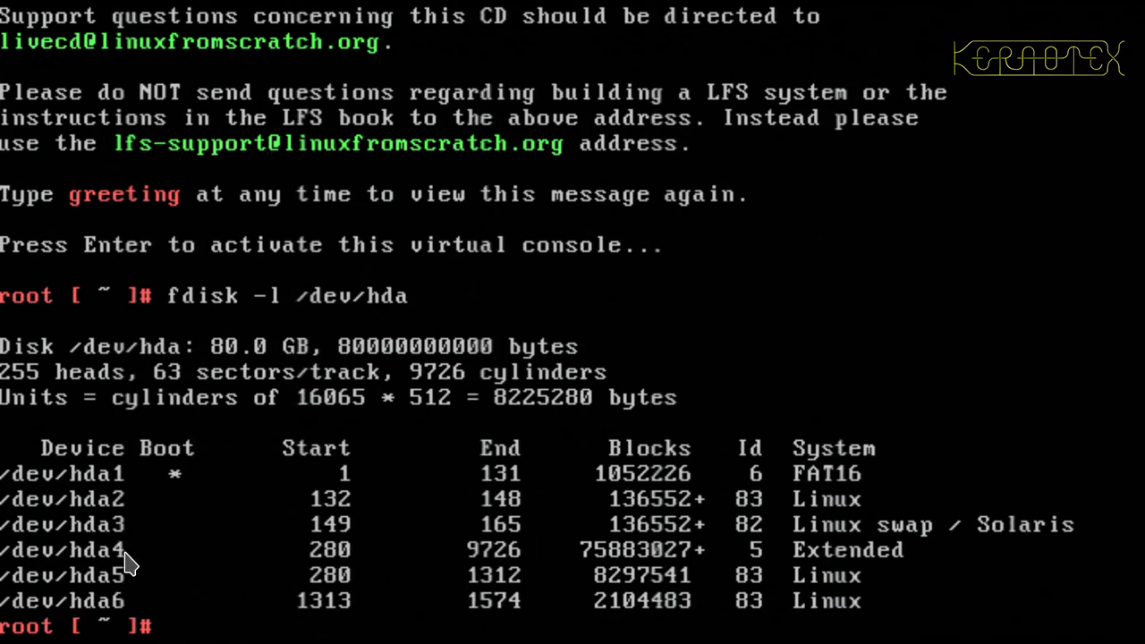
{"action": "mouse_move", "coordinate": [124, 464]}
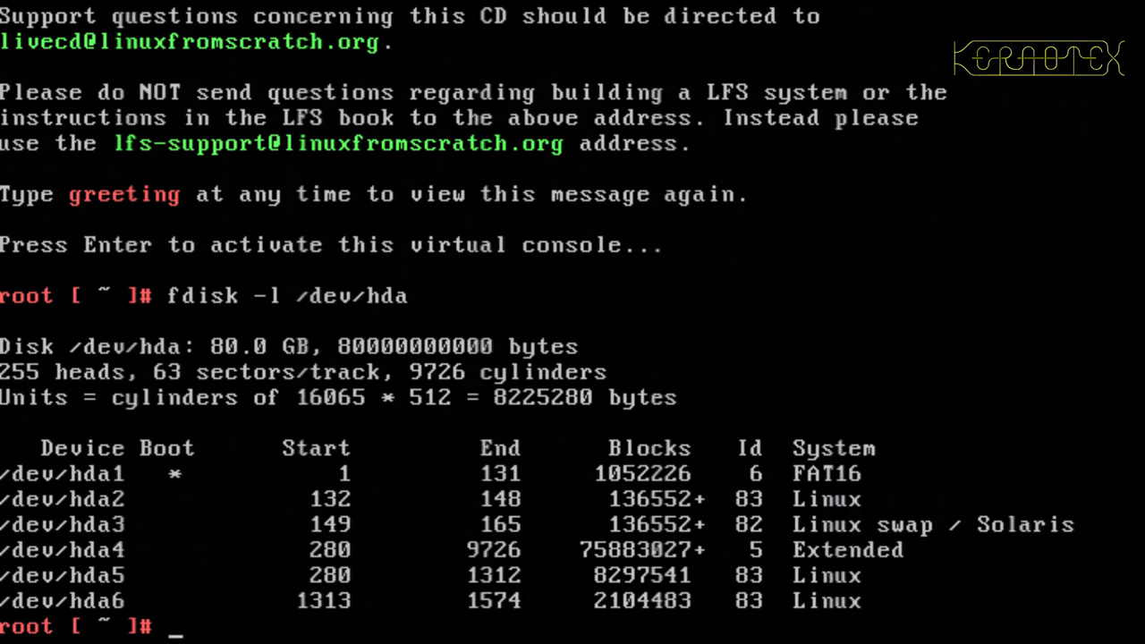
{"action": "mouse_move", "coordinate": [107, 492]}
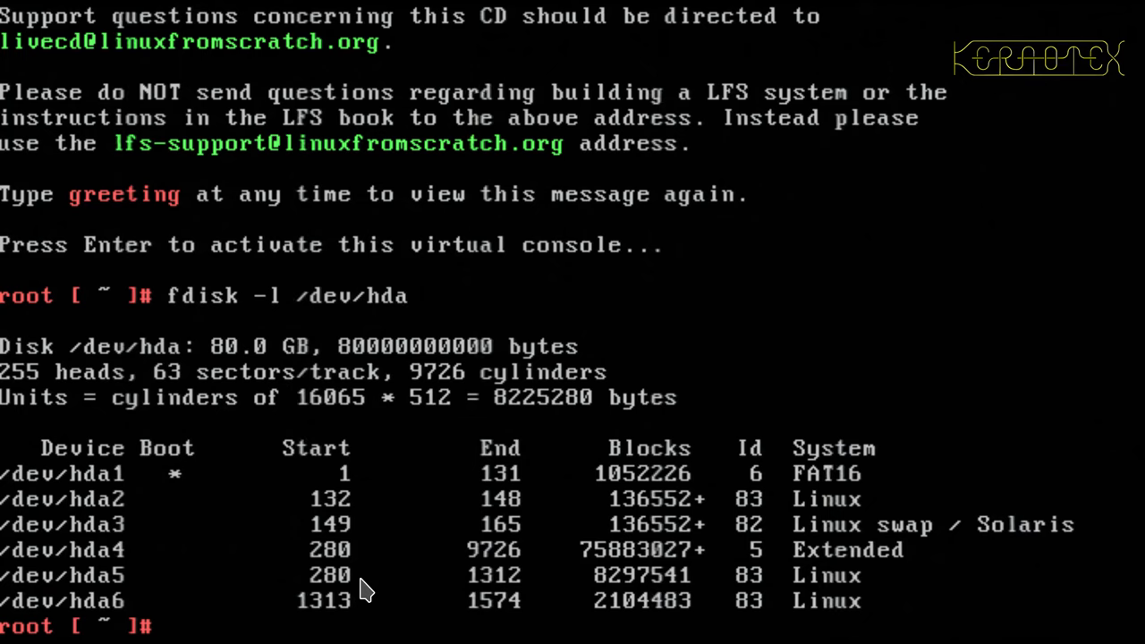
{"action": "mouse_move", "coordinate": [338, 611]}
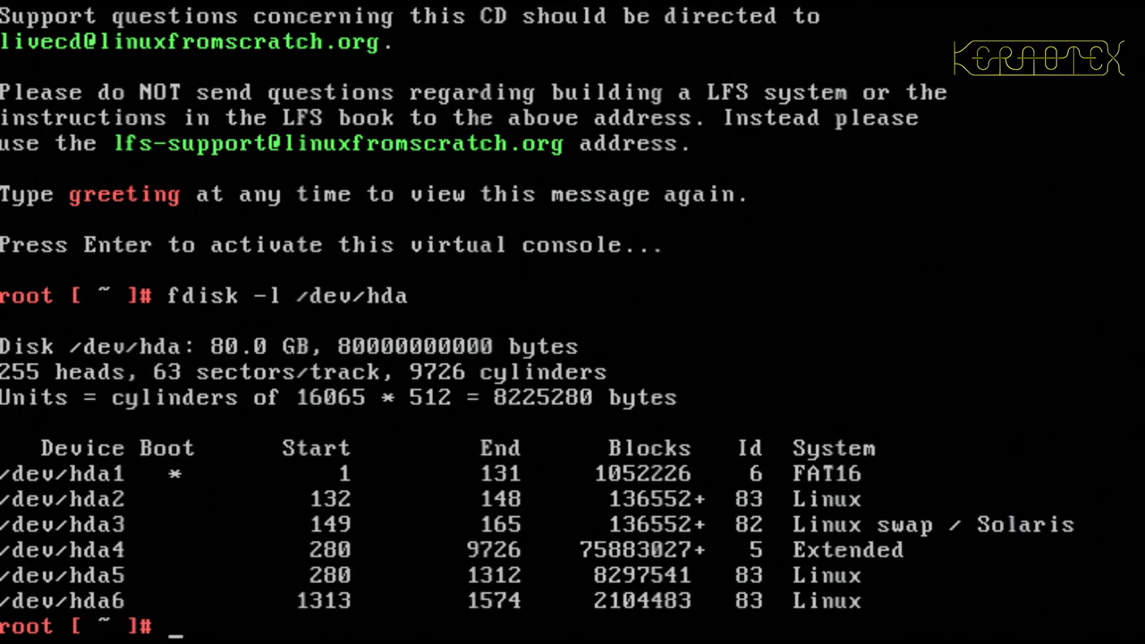
- In fdisk on /dev/hda, add a new 2 GB logical partition hda7 with size +2G
{"action": "type", "text": "fdisk -l /dev/hda"}
{"action": "type", "text": "fdisk /dev/hda"}
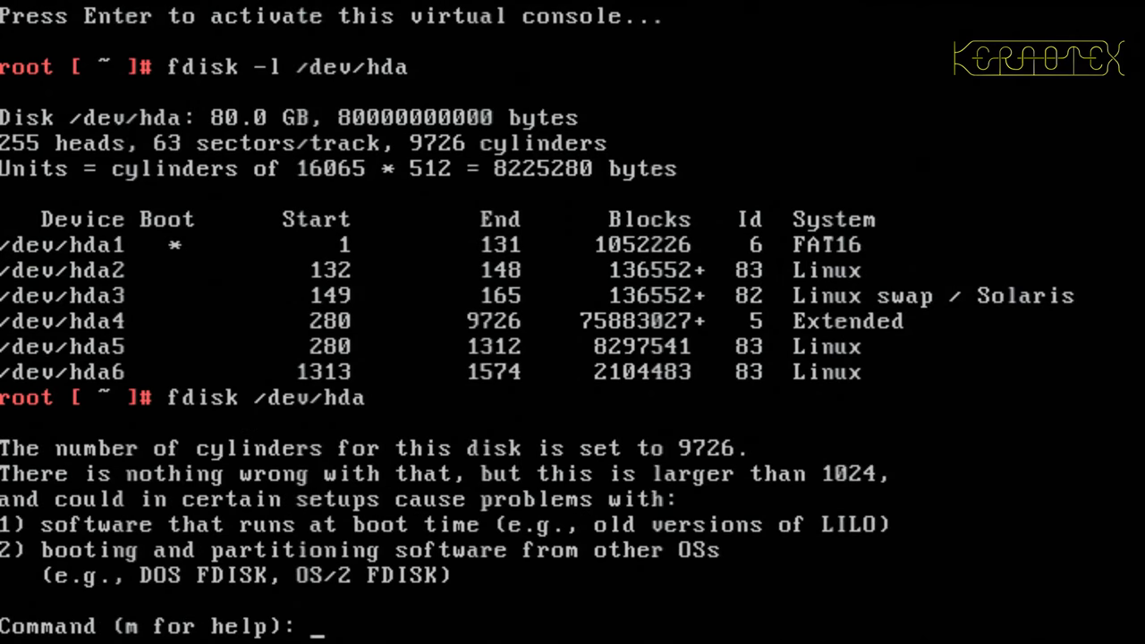
{"action": "type", "text": "n"}
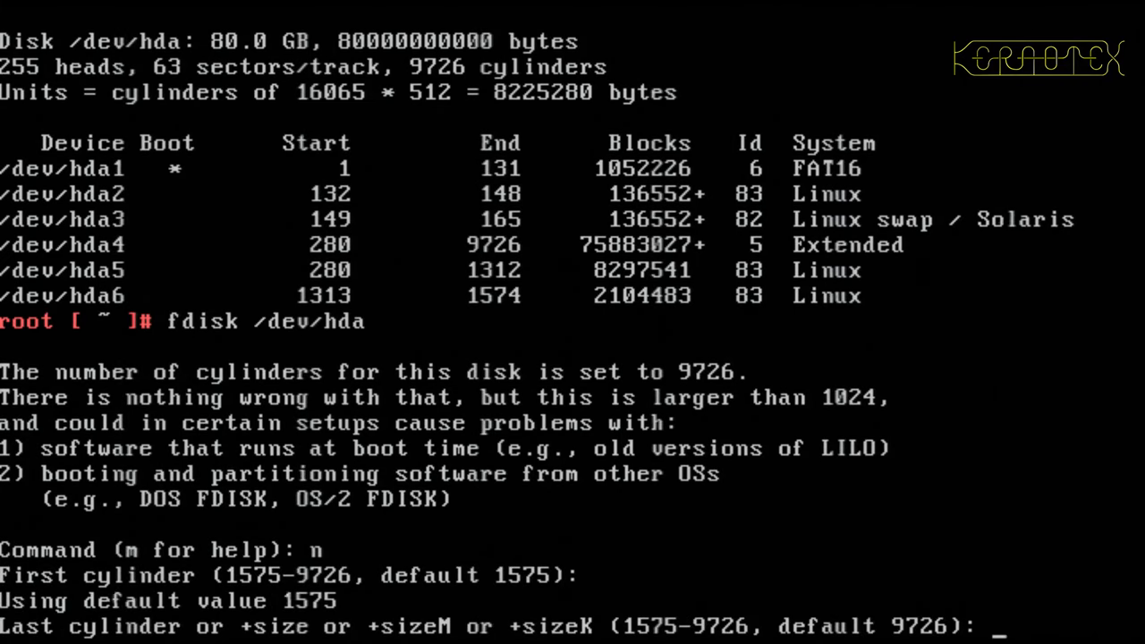
{"action": "type", "text": "+2"}
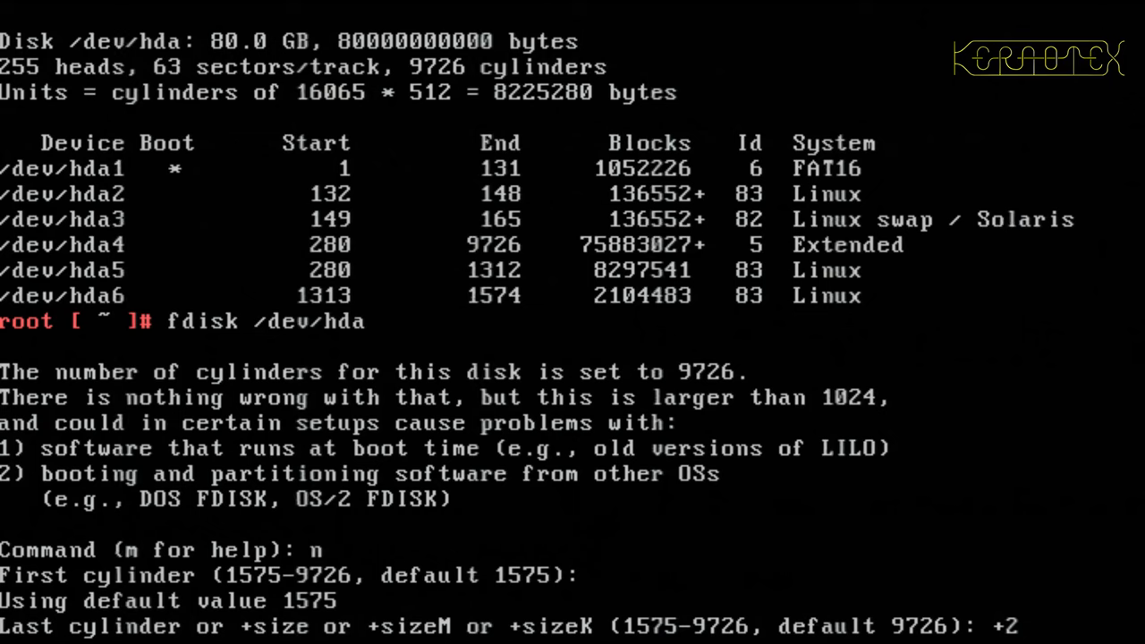
{"action": "type", "text": "G"}
{"action": "type", "text": "p"}
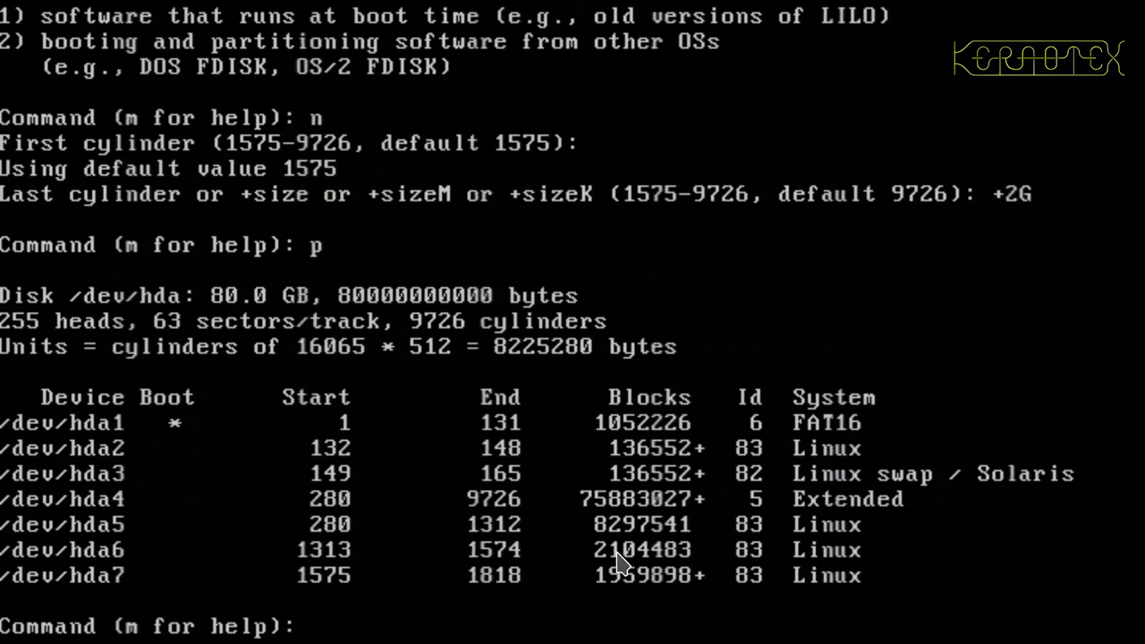
{"action": "mouse_move", "coordinate": [1029, 215]}
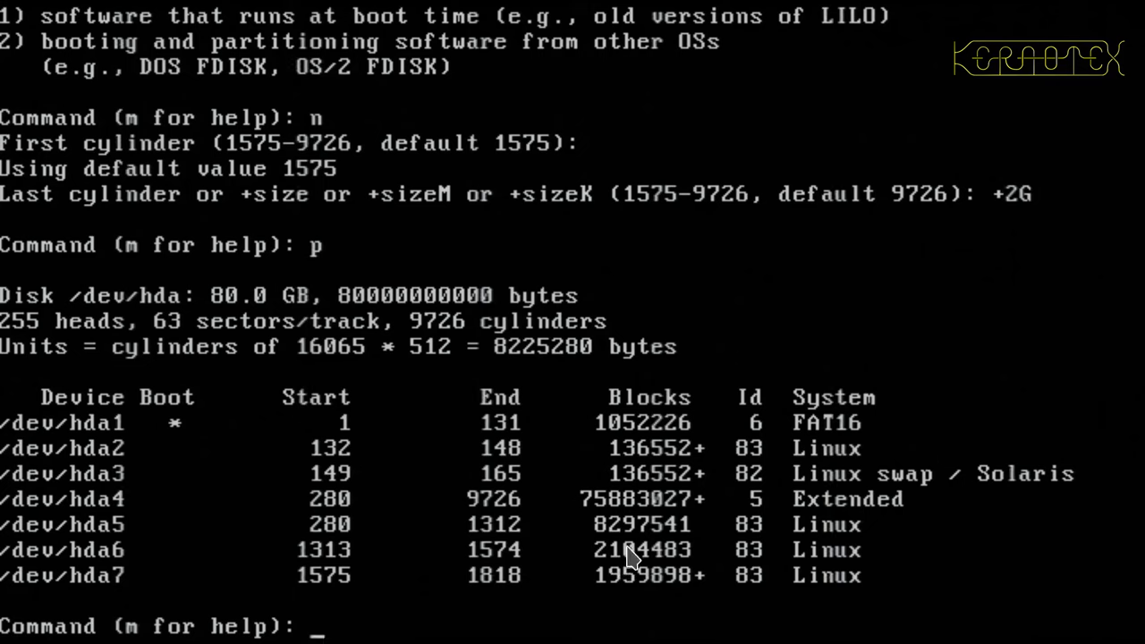
{"action": "mouse_move", "coordinate": [601, 594]}
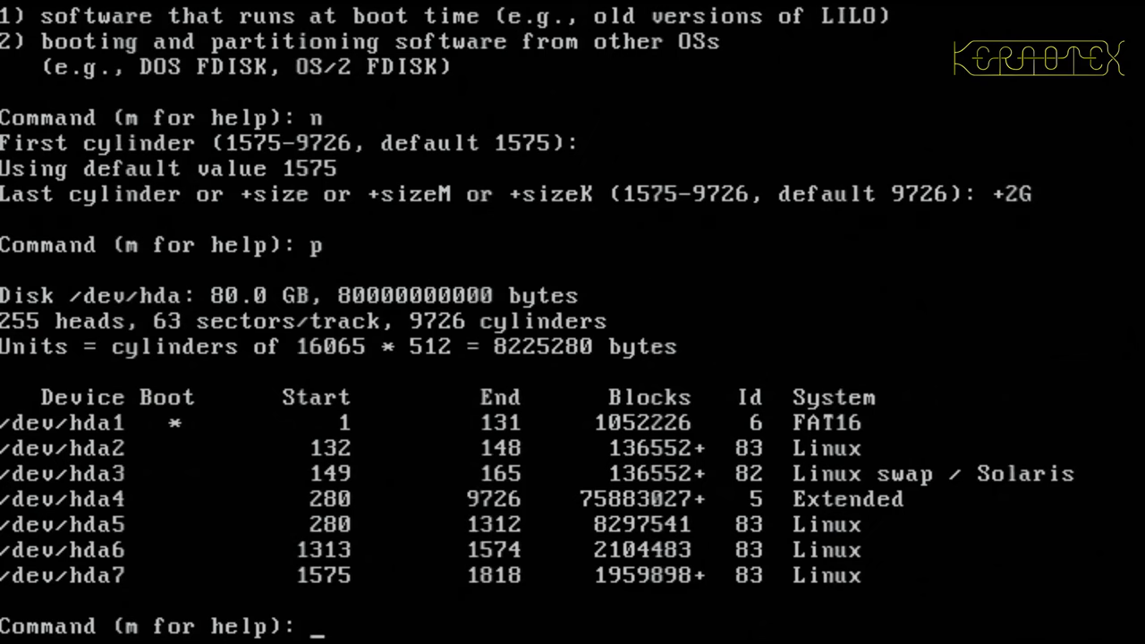
- Write the new hda7 partition to disk and verify it with fdisk -l /dev/hda
{"action": "type", "text": "w"}
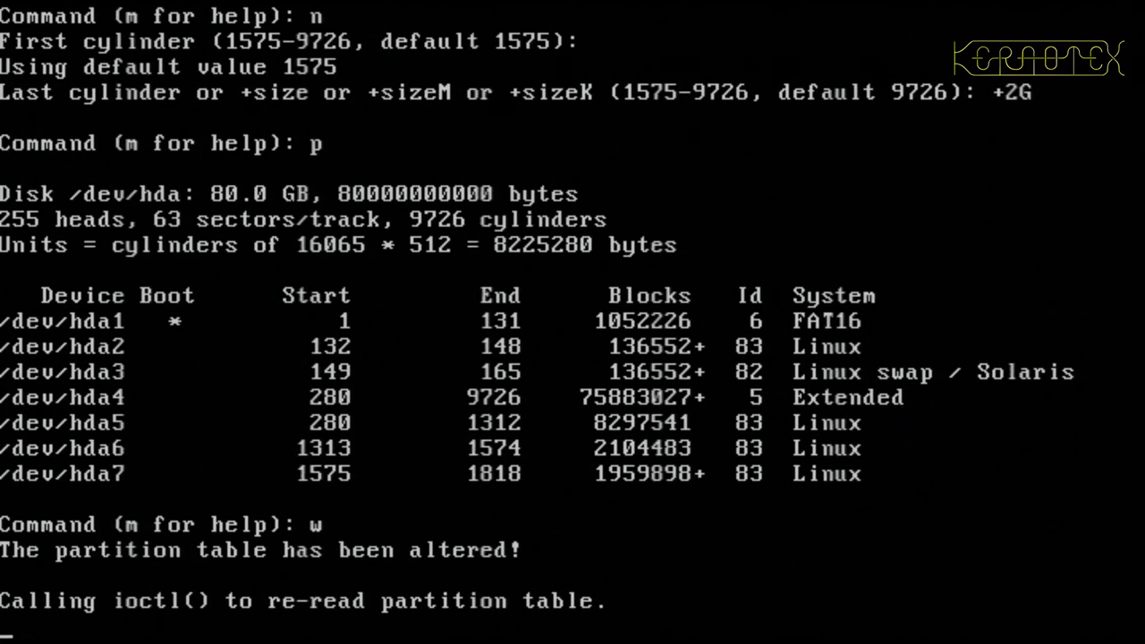
{"action": "scroll", "scroll_direction": "down", "scroll_amount": 3}
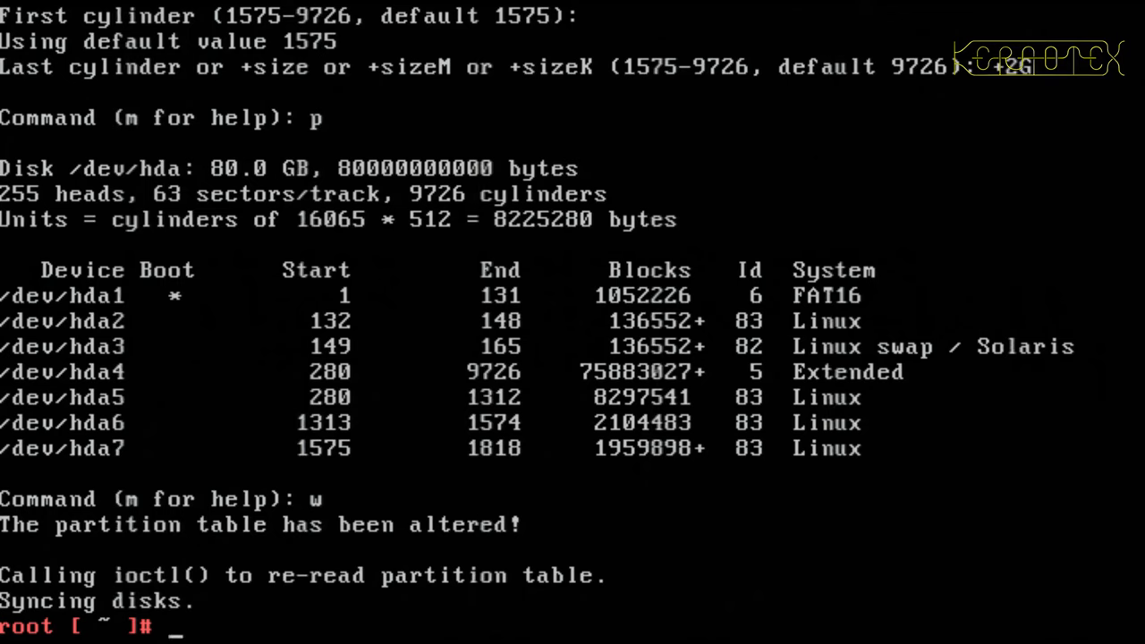
{"action": "type", "text": "fdisk -l /dev/hda"}
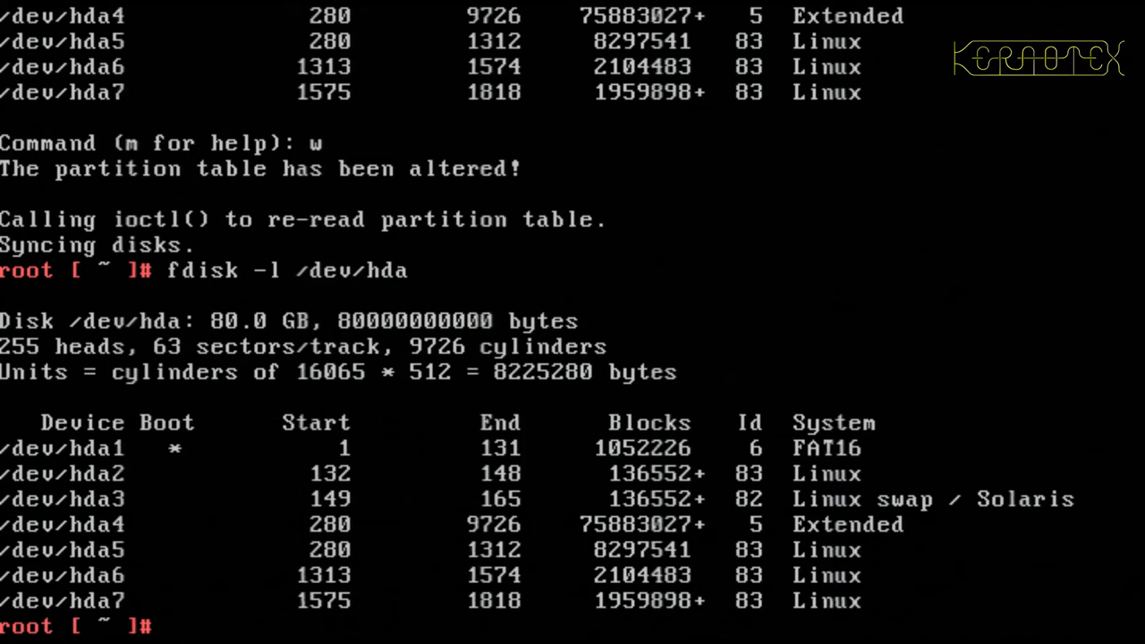
- Reboot the live system from the root prompt
{"action": "type", "text": "reboot"}
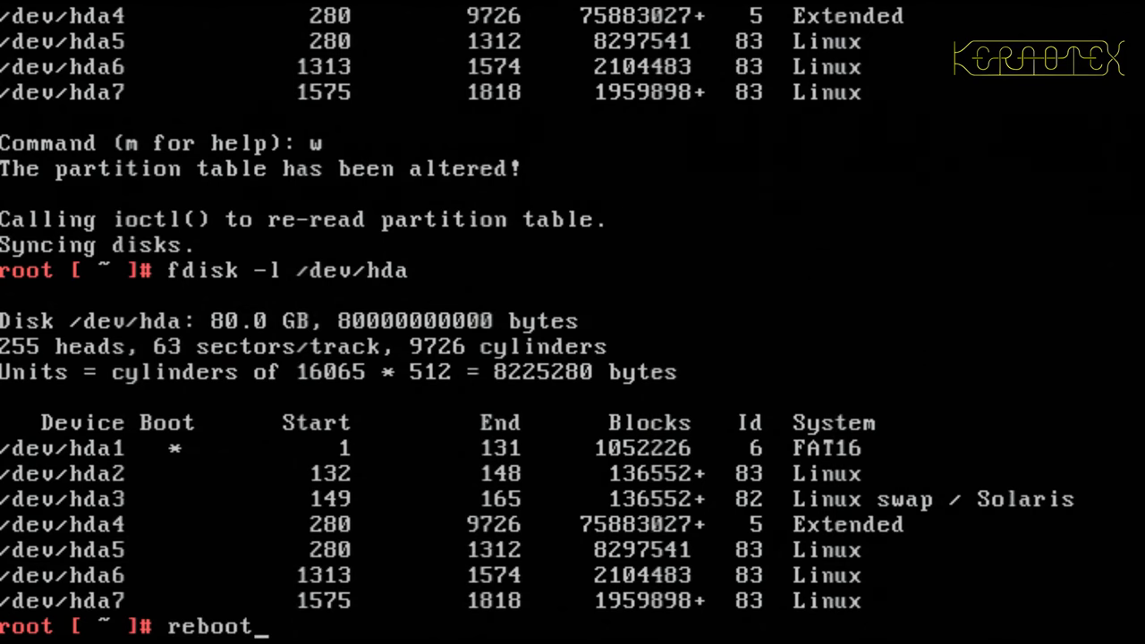
{"action": "key", "text": "Return"}
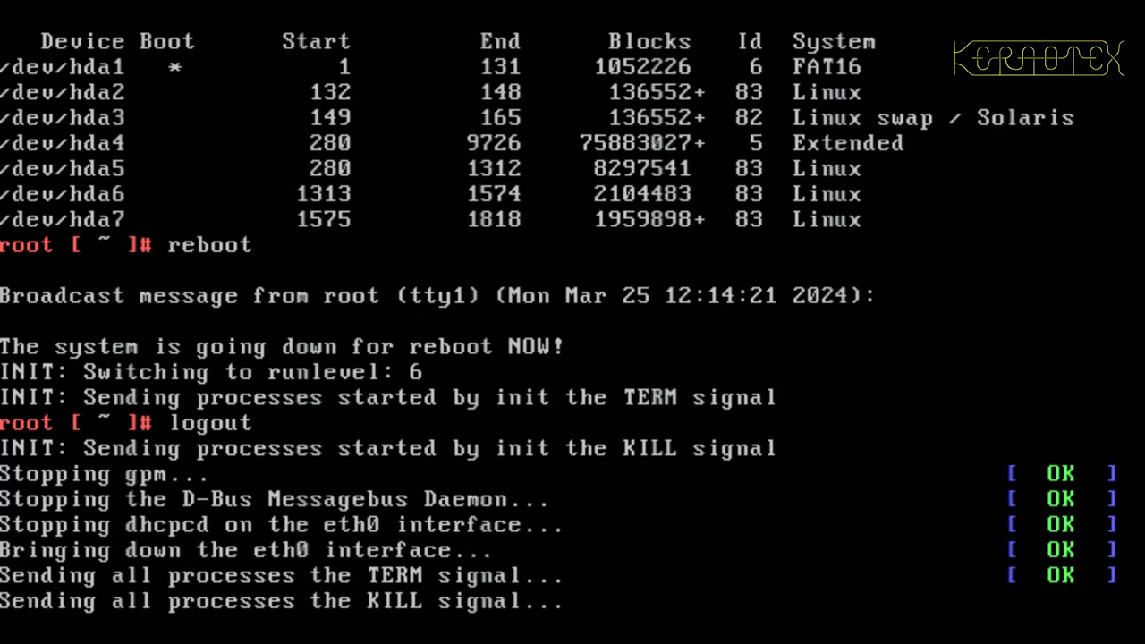
- Acknowledge the remove-CD prompts and restart the machine to the LILO boot prompt
{"action": "scroll", "scroll_direction": "down", "scroll_amount": 3}
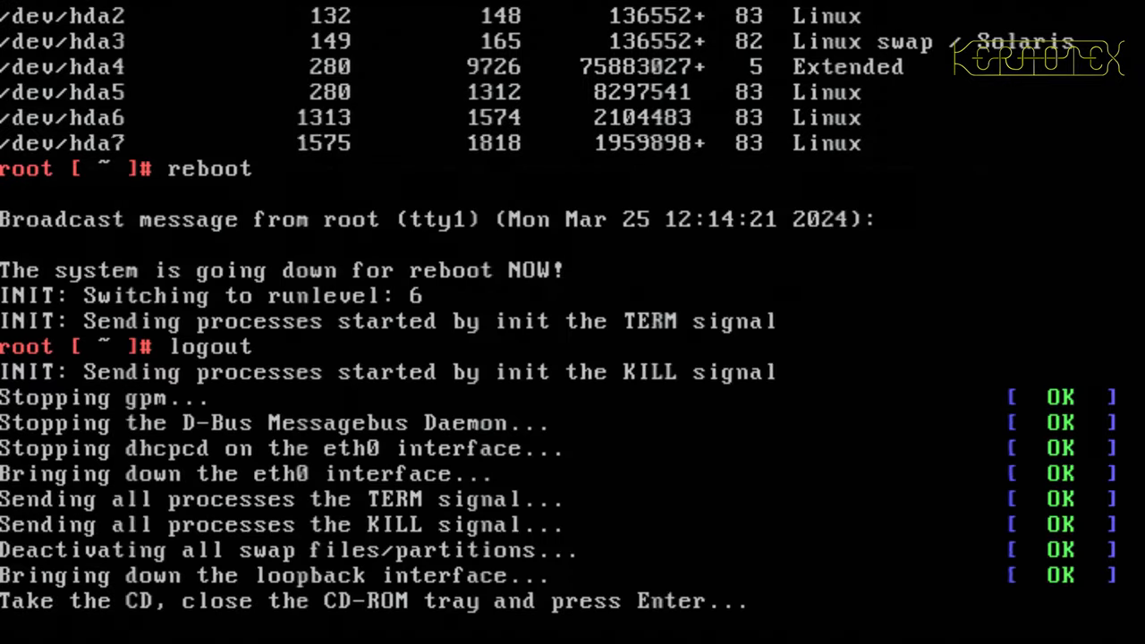
{"action": "key", "text": "enter"}
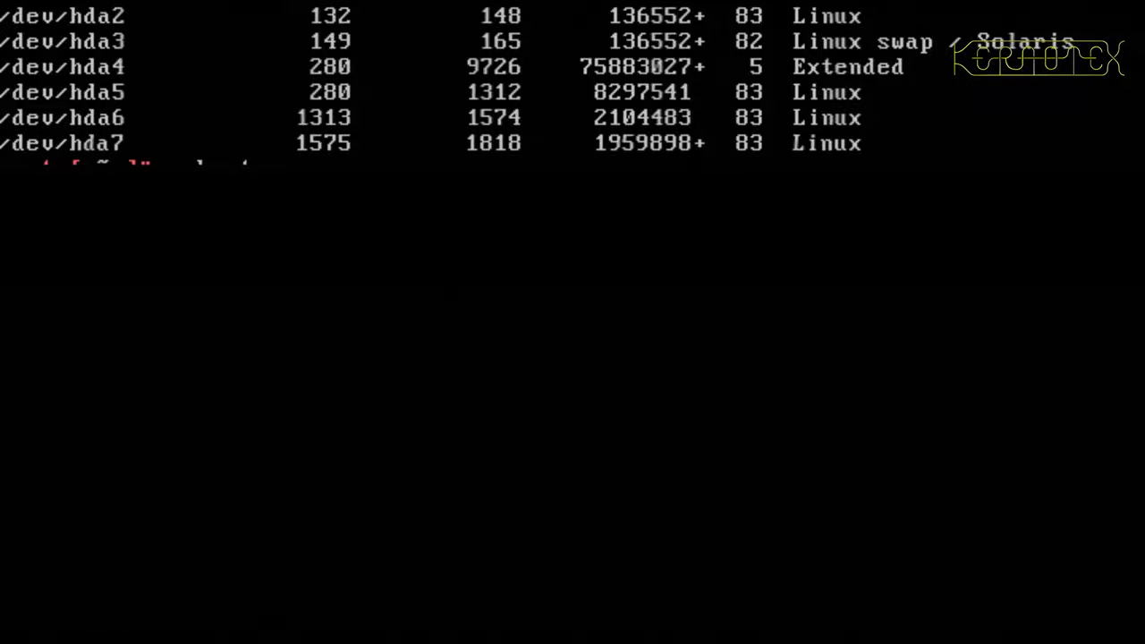
{"action": "type", "text": "reboot"}
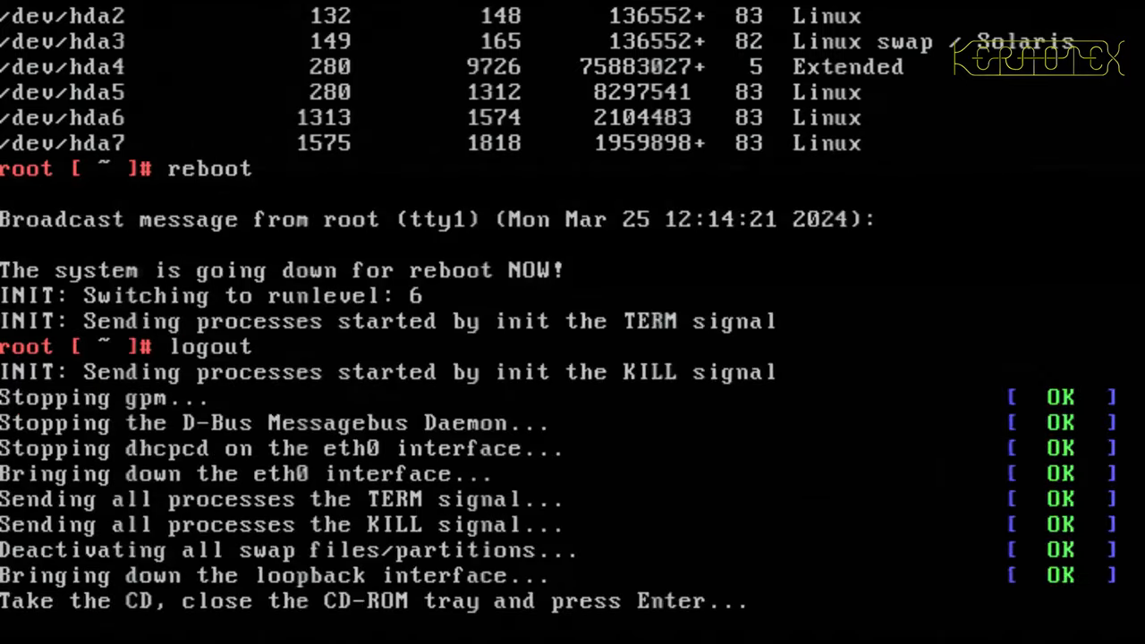
{"action": "key", "text": "Enter"}
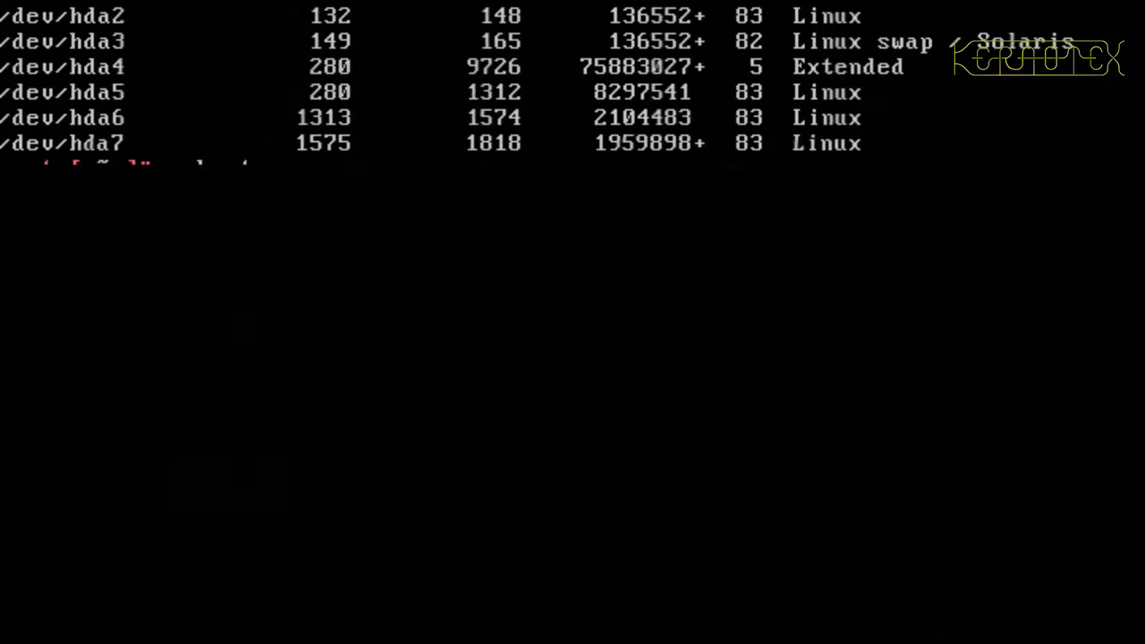
{"action": "type", "text": "reboot"}
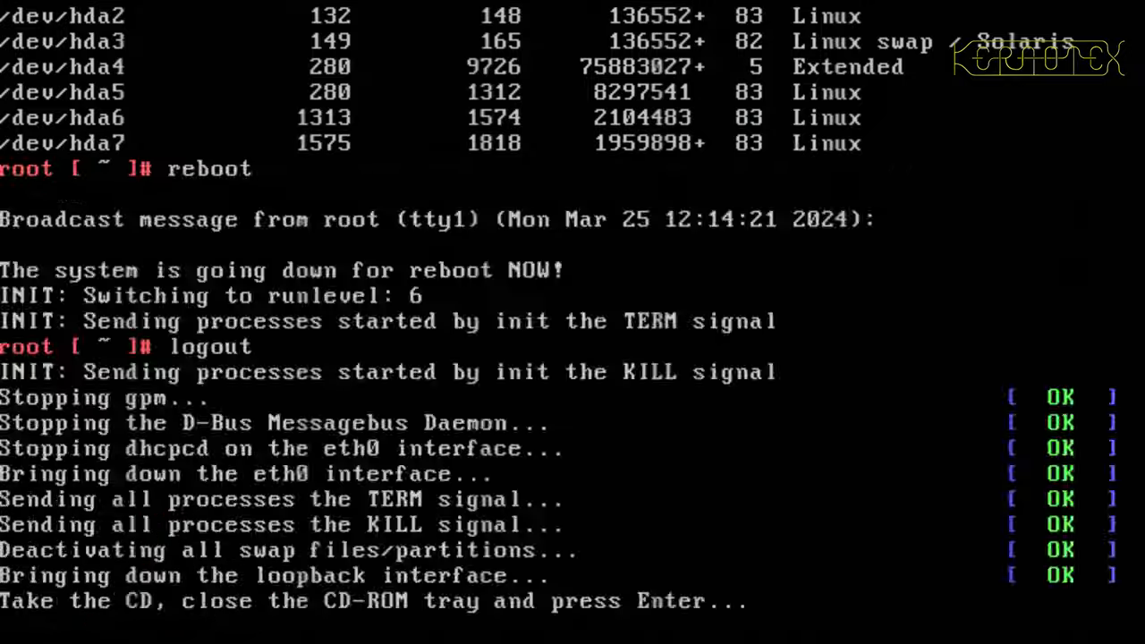
{"action": "key", "text": "Enter"}
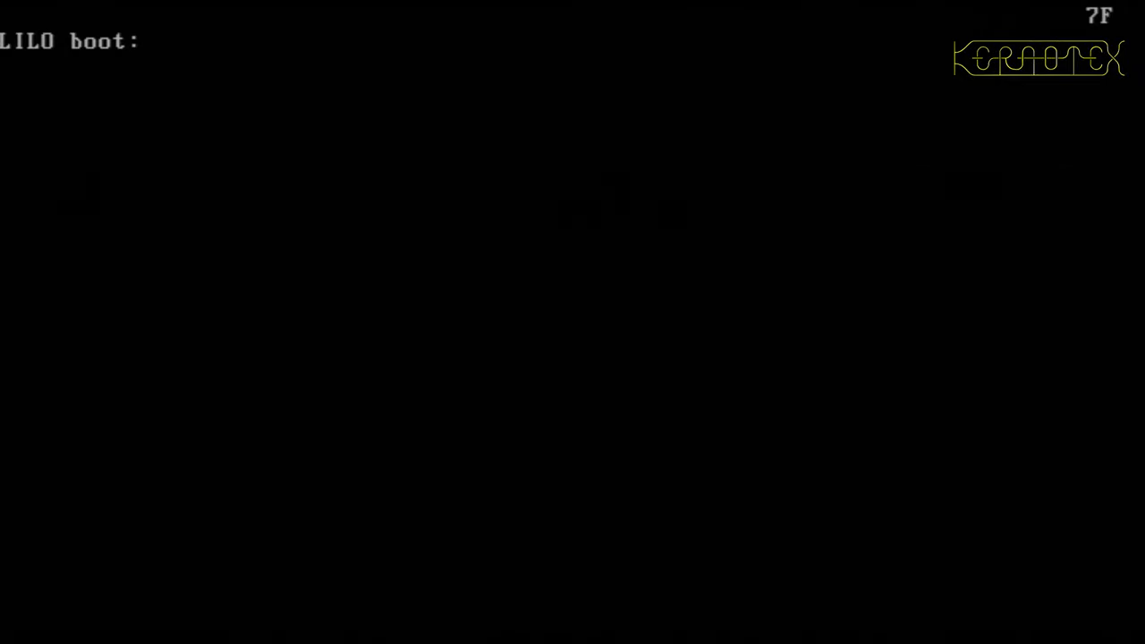
- Boot the lfs-1.0 image from the LILO prompt and log in as root
{"action": "type", "text": "lfs"}
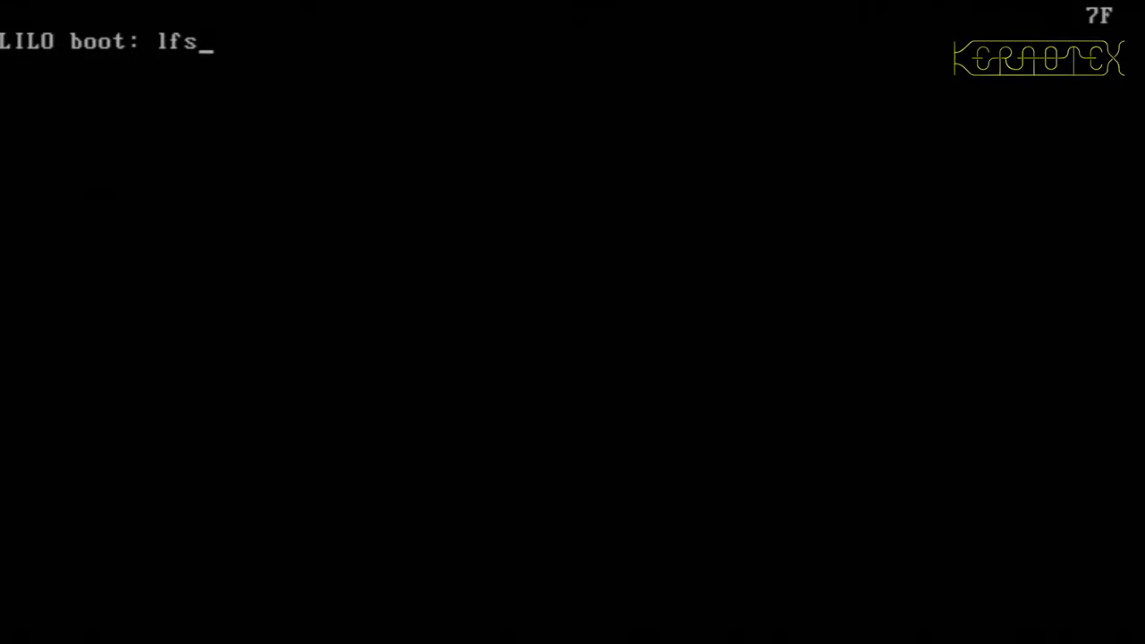
{"action": "type", "text": "-1.0"}
{"action": "type", "text": "root"}
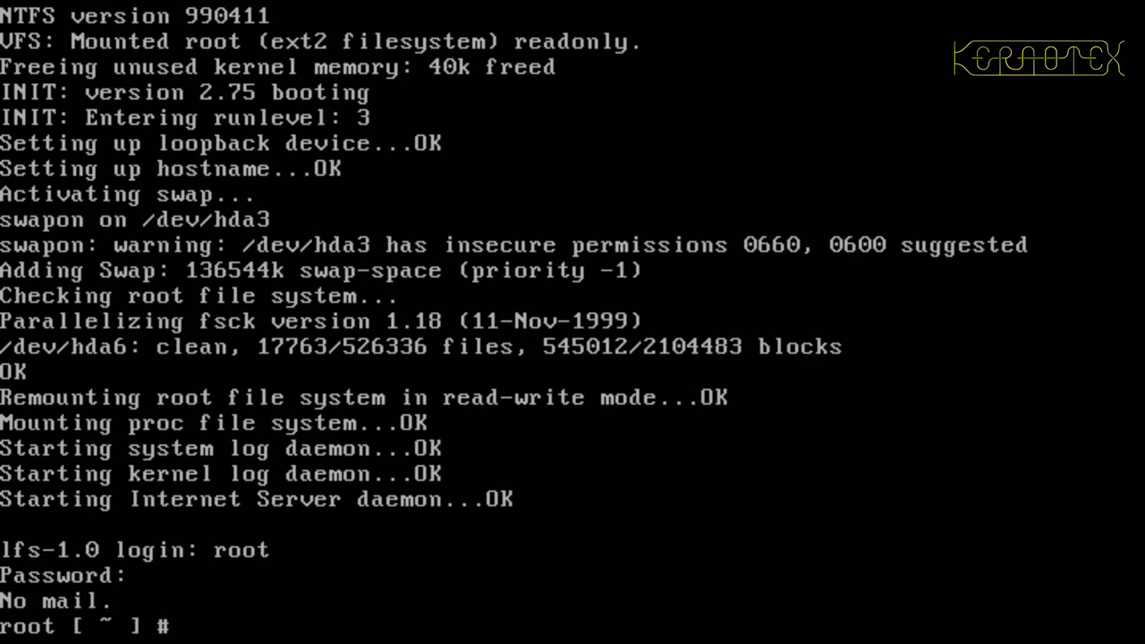
- Run fdisk -l /dev/hda on the booted LFS 1.0 system
{"action": "type", "text": "f"}
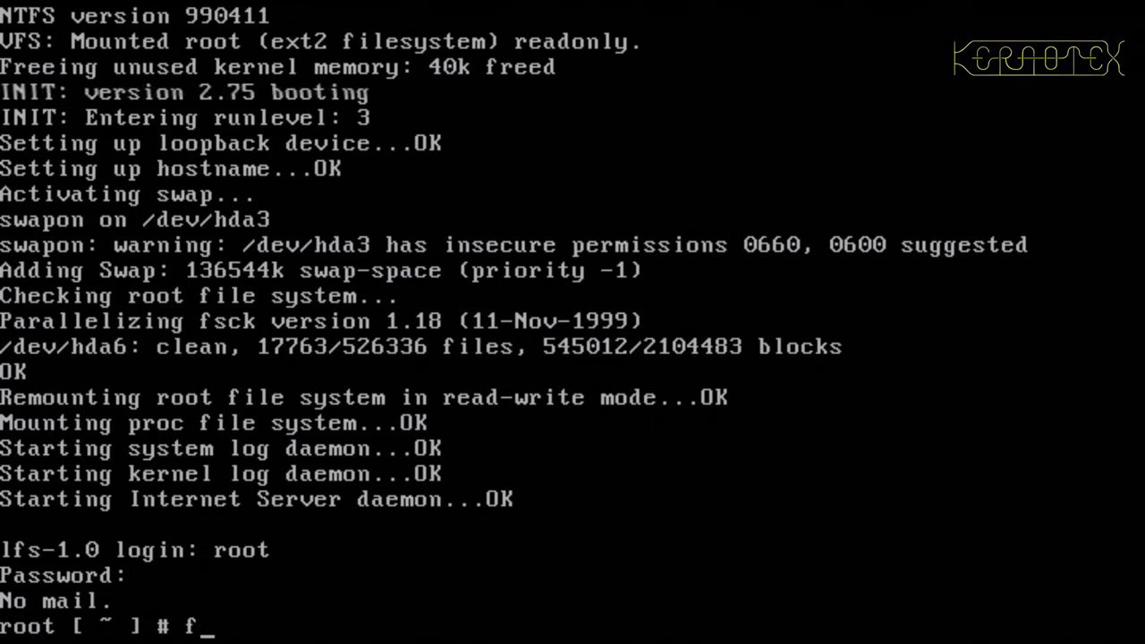
{"action": "type", "text": "disk -l /dev/hda"}
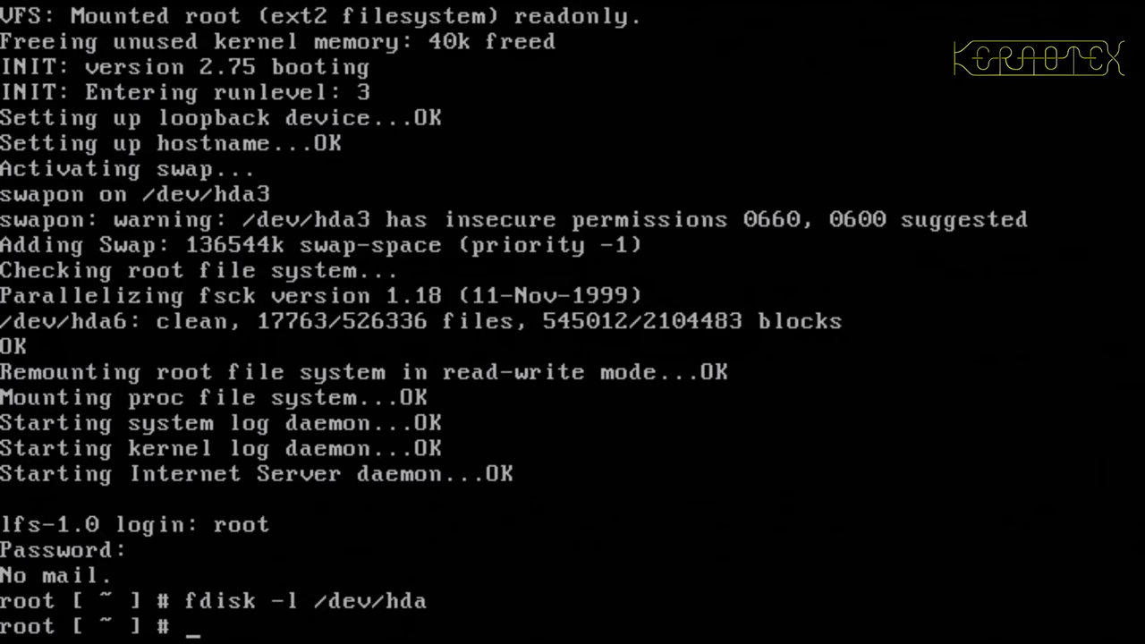
- Format /dev/hda7 as an ext2 filesystem with mkfs.ext2
{"action": "type", "text": "mkfs."}
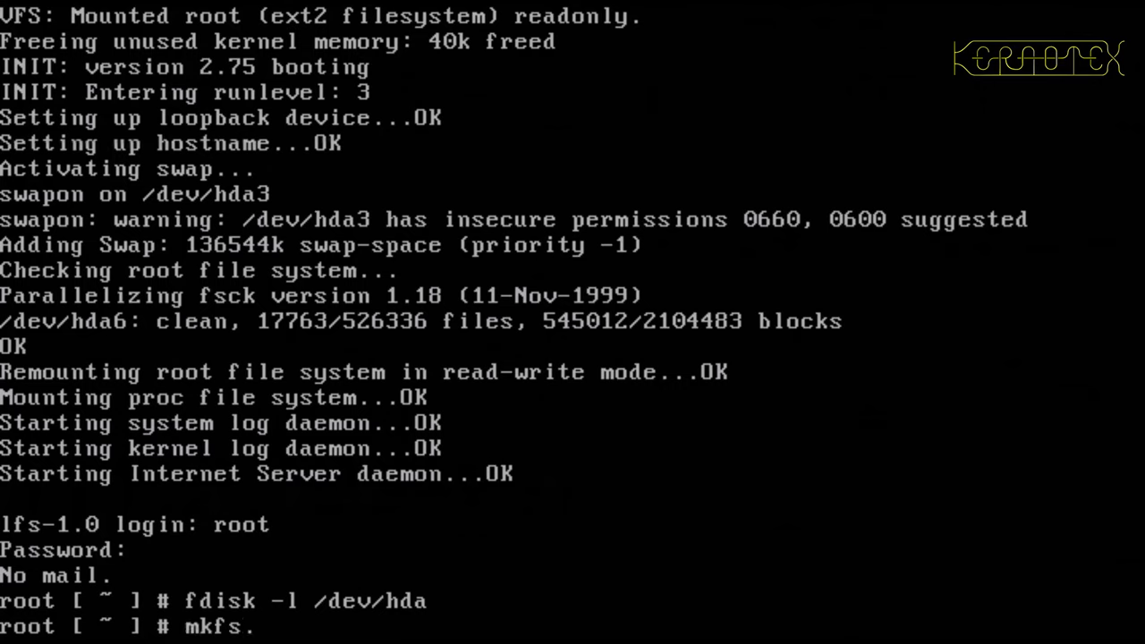
{"action": "type", "text": "ext2"}
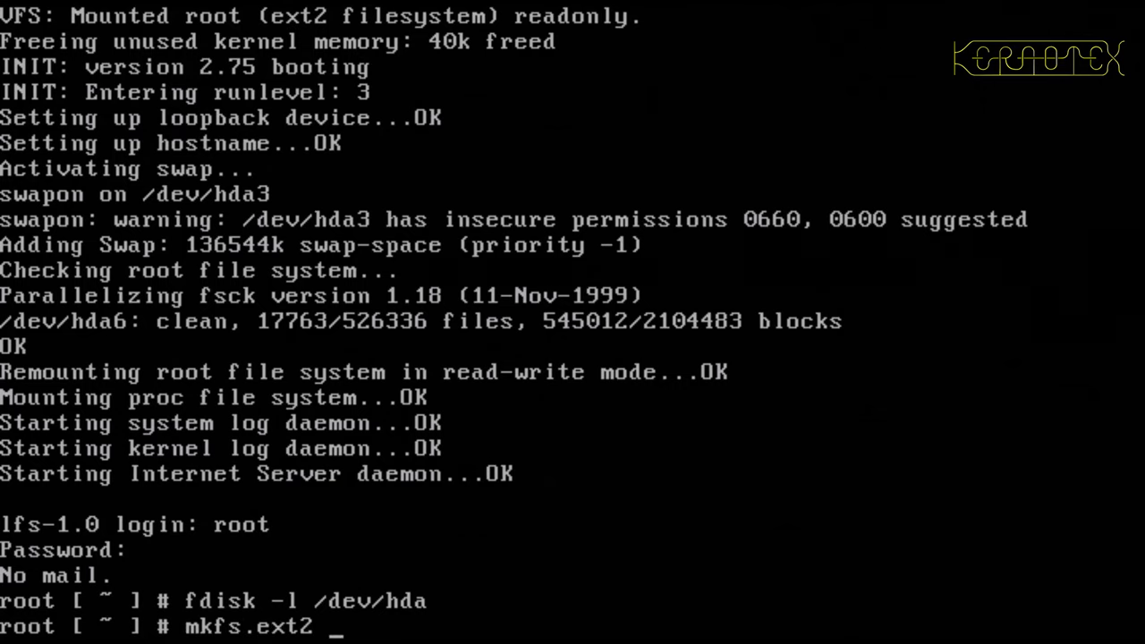
{"action": "type", "text": "/de"}
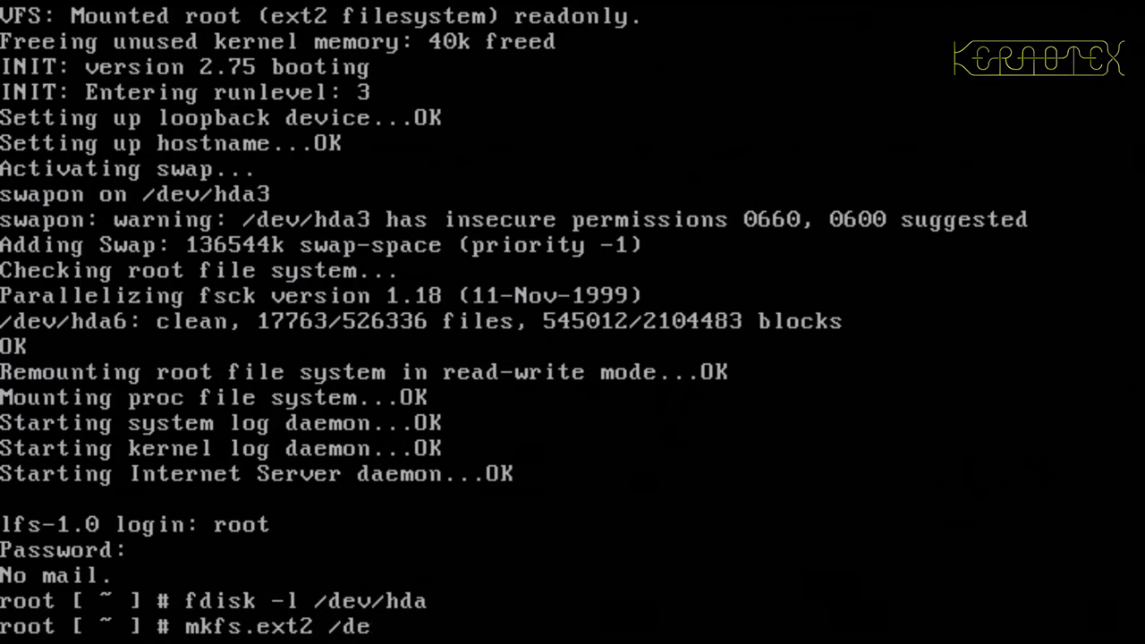
{"action": "type", "text": "v/hda"}
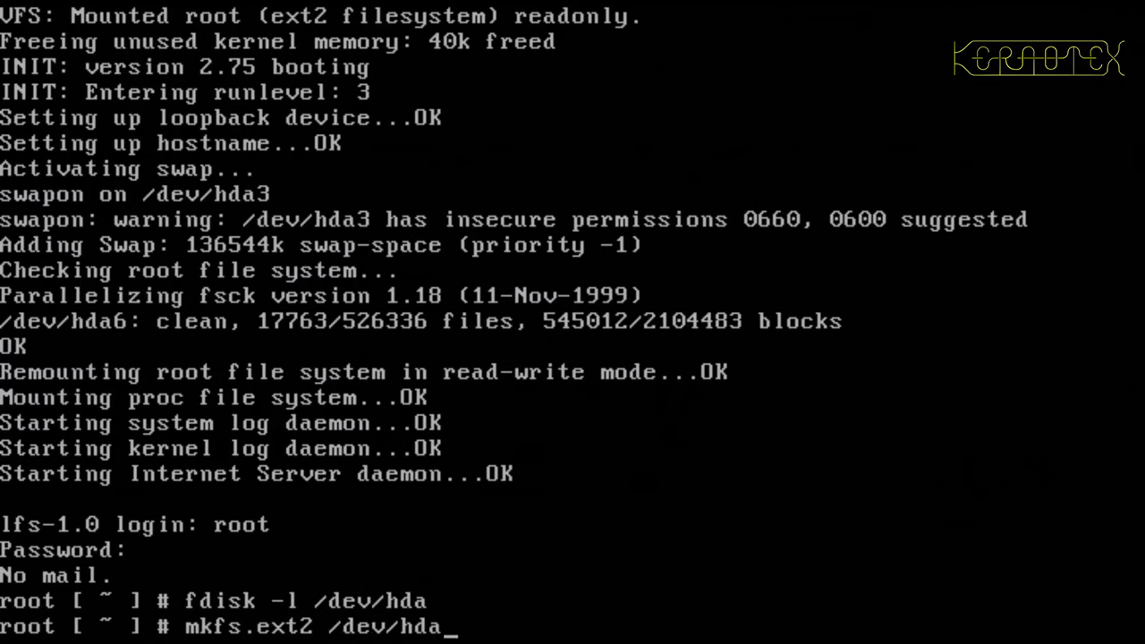
{"action": "type", "text": "7"}
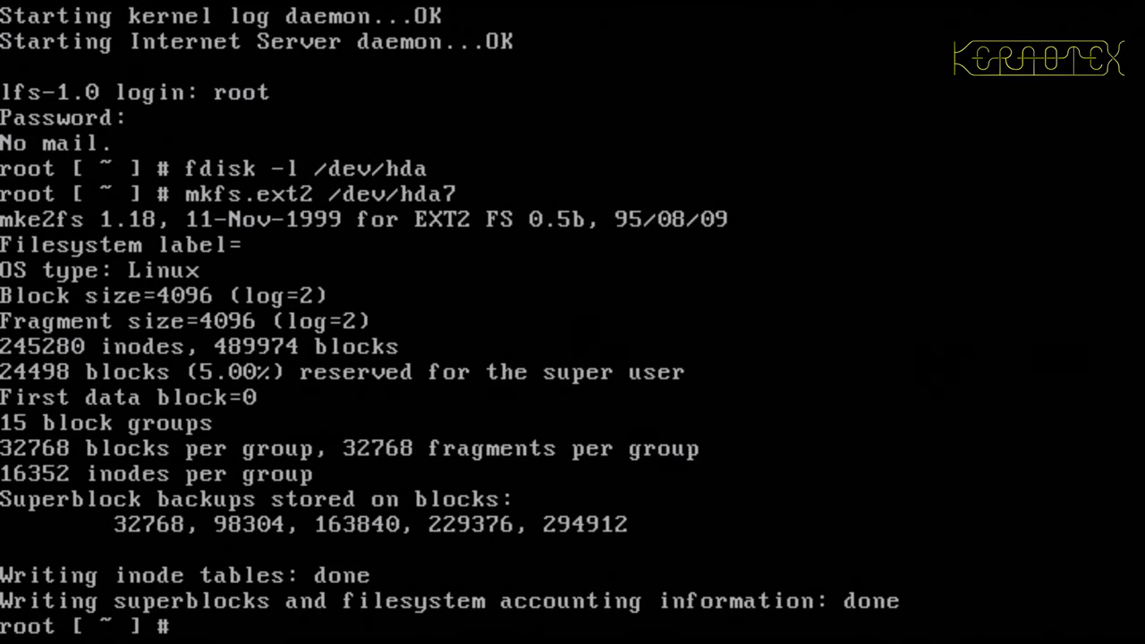
- Mount /dev/hda7 on /mnt and confirm with df -h that it shows 1.8G, 0% used
{"action": "type", "text": "mount"}
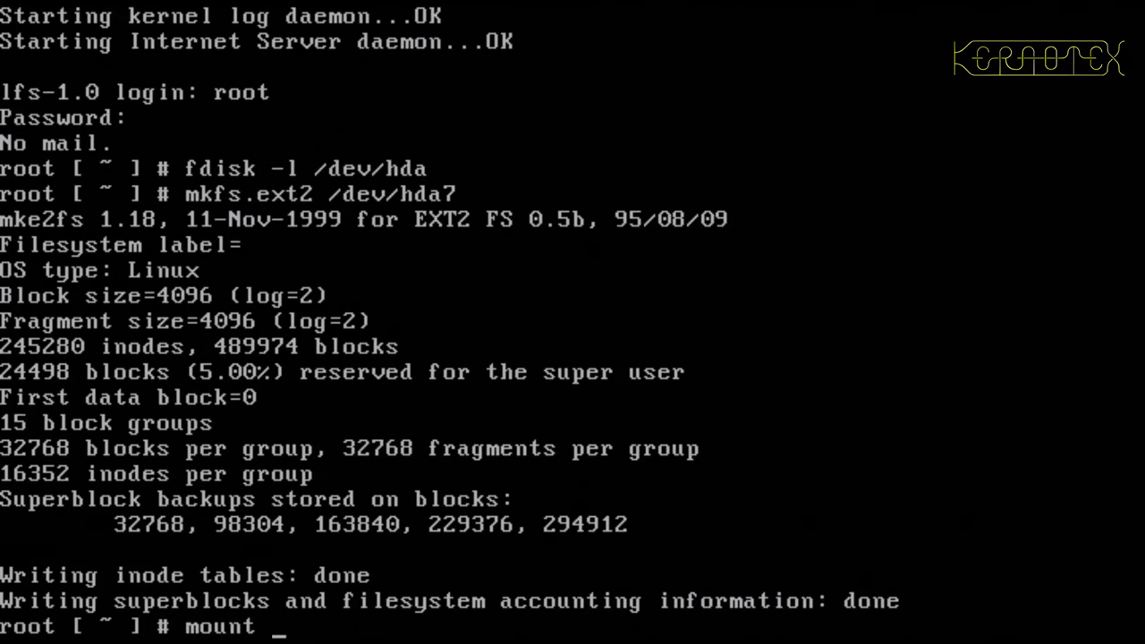
{"action": "type", "text": "/dev/hda7 /mnt/"}
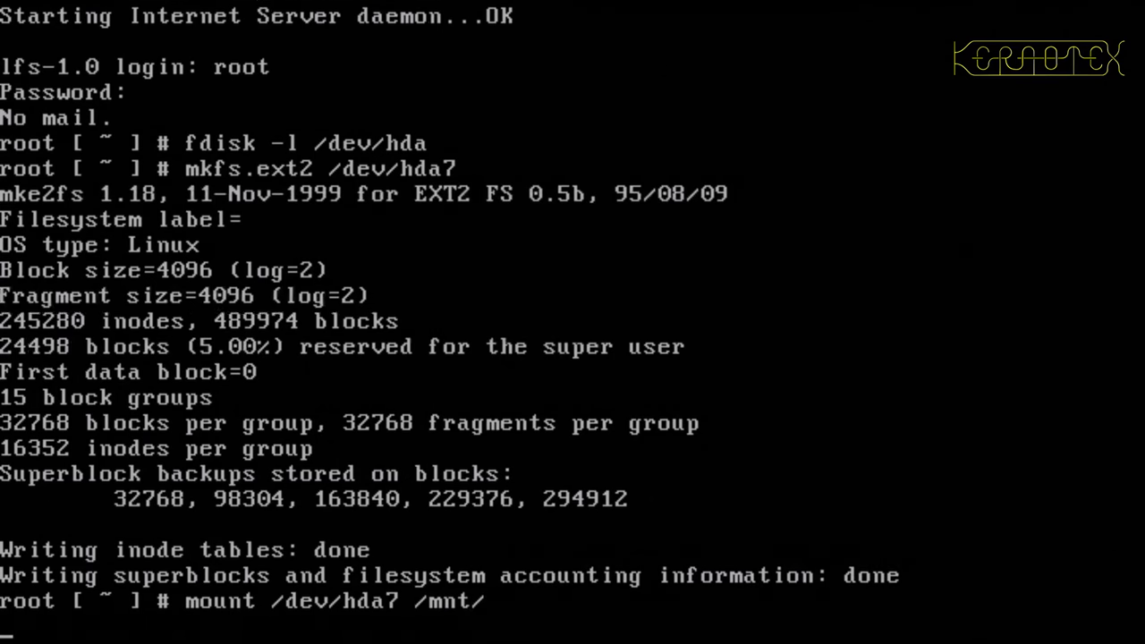
{"action": "type", "text": "df -h"}
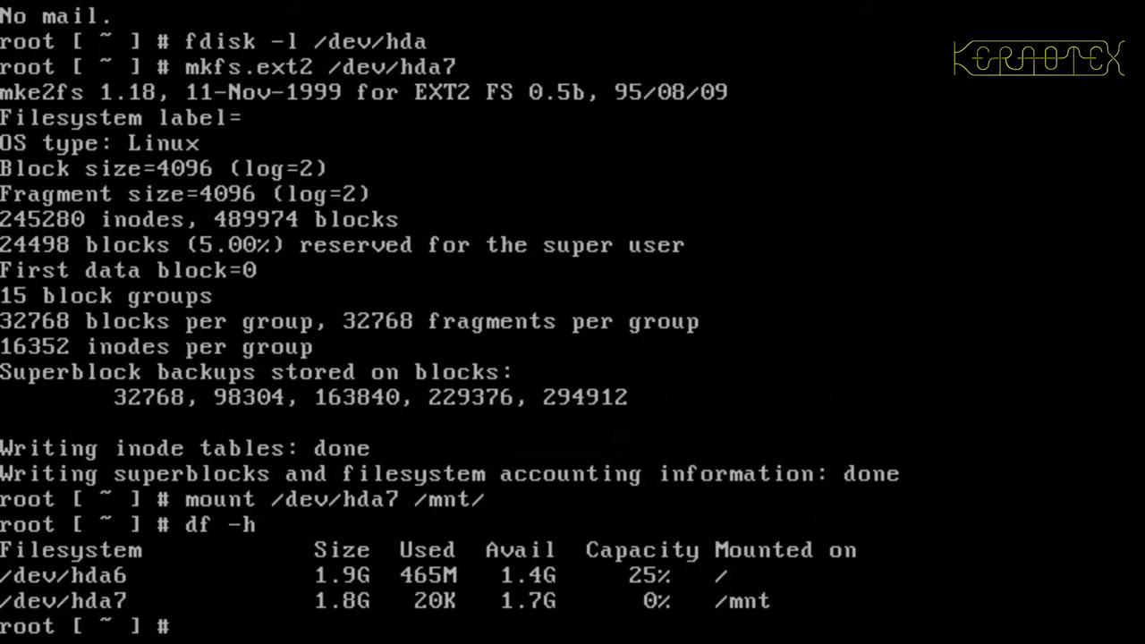
{"action": "mouse_move", "coordinate": [444, 626]}
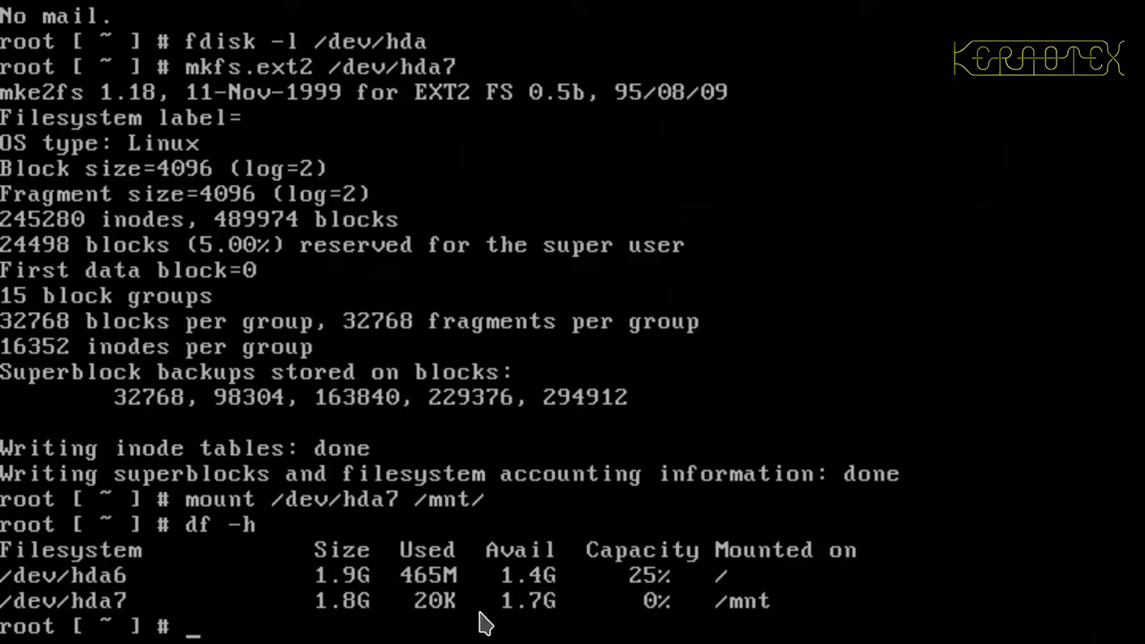
{"action": "mouse_move", "coordinate": [490, 612]}
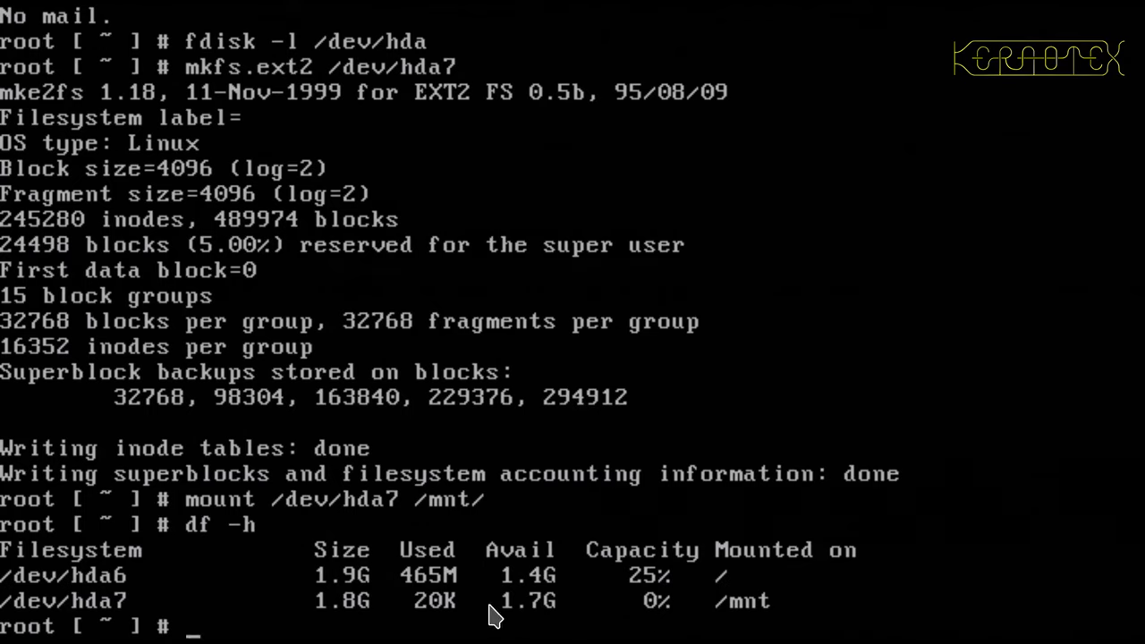